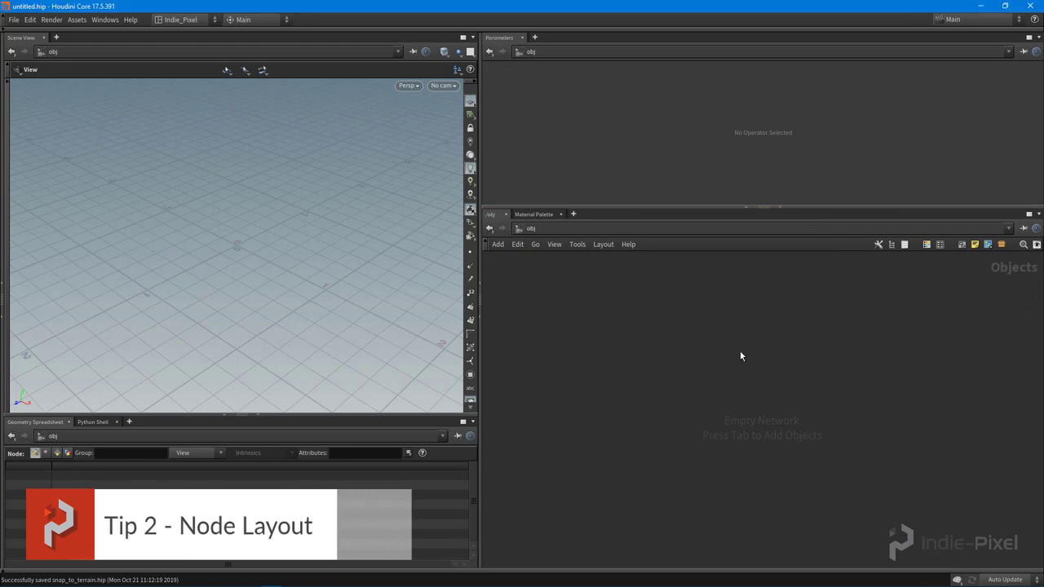
pyautogui.moveTo(740, 365)
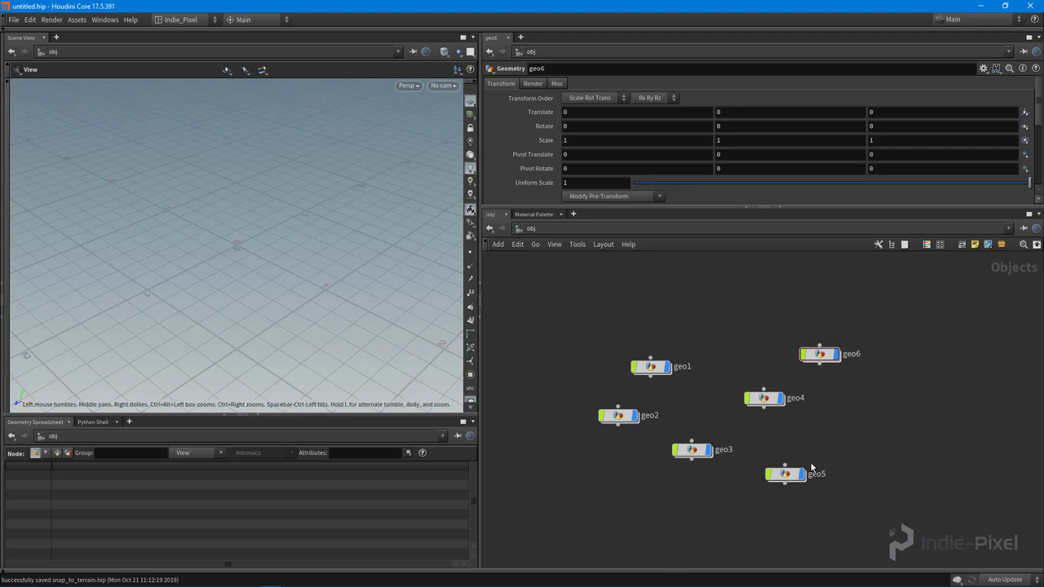
pyautogui.moveTo(803, 467)
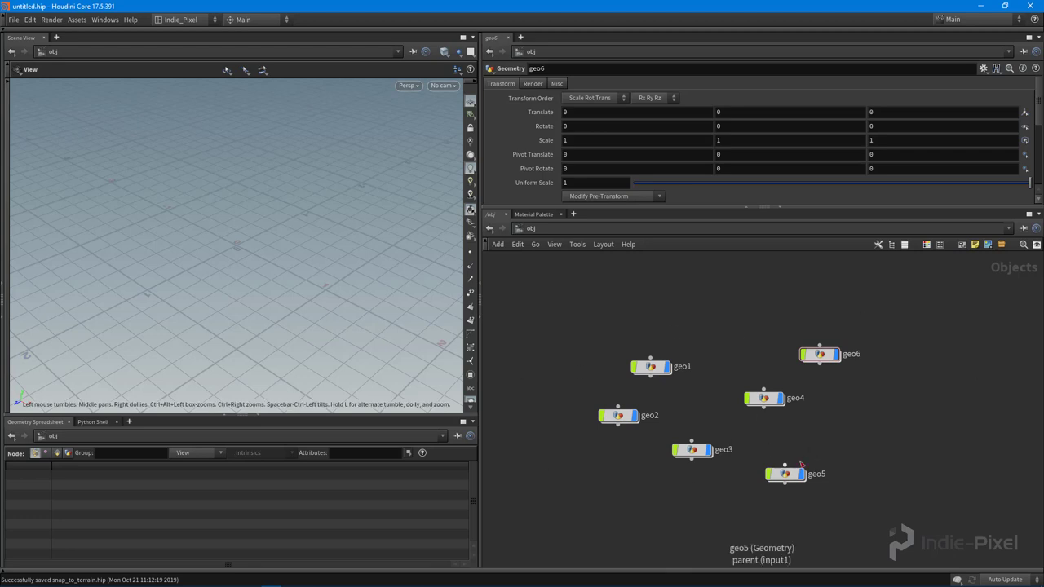
pyautogui.moveTo(571, 308)
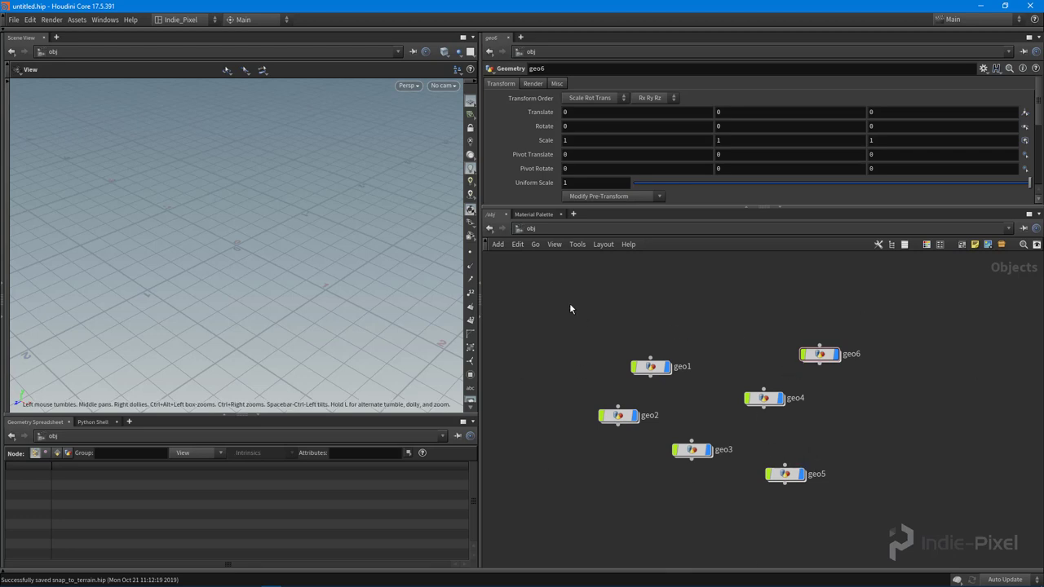
pyautogui.moveTo(550, 310)
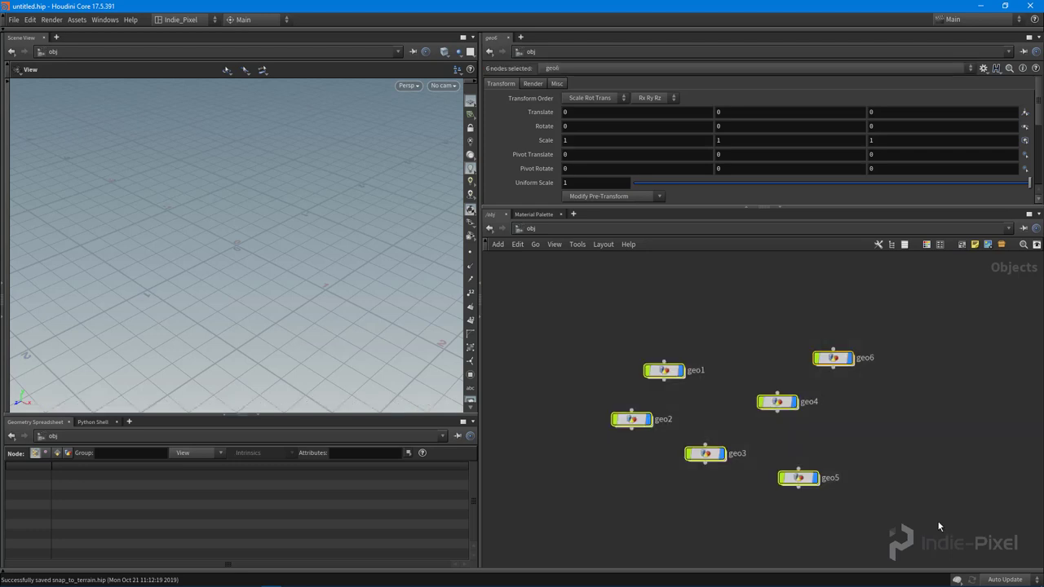
# Step: Auto-layout the six geo nodes into two neat columns with Shift+L
pyautogui.press('Shift+l')
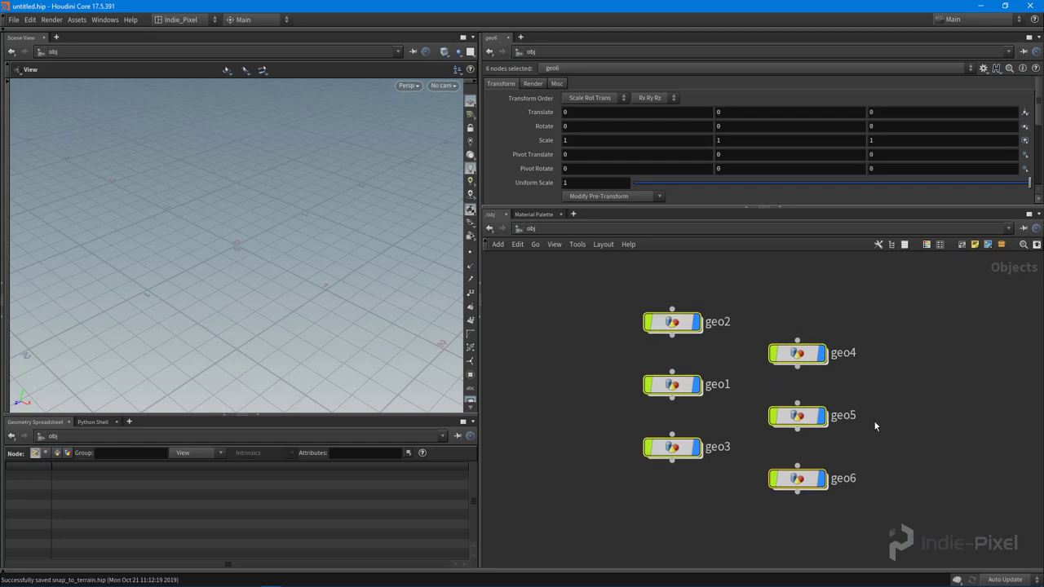
pyautogui.moveTo(843, 388)
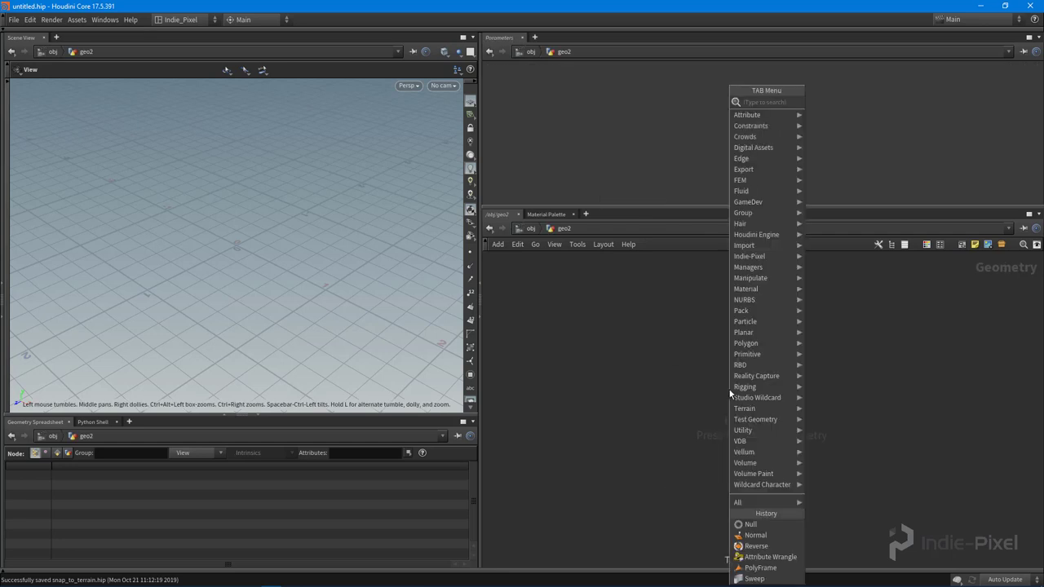
# Step: Inside geo2, add null and merge nodes and wire a null into a merge
pyautogui.click(739, 525)
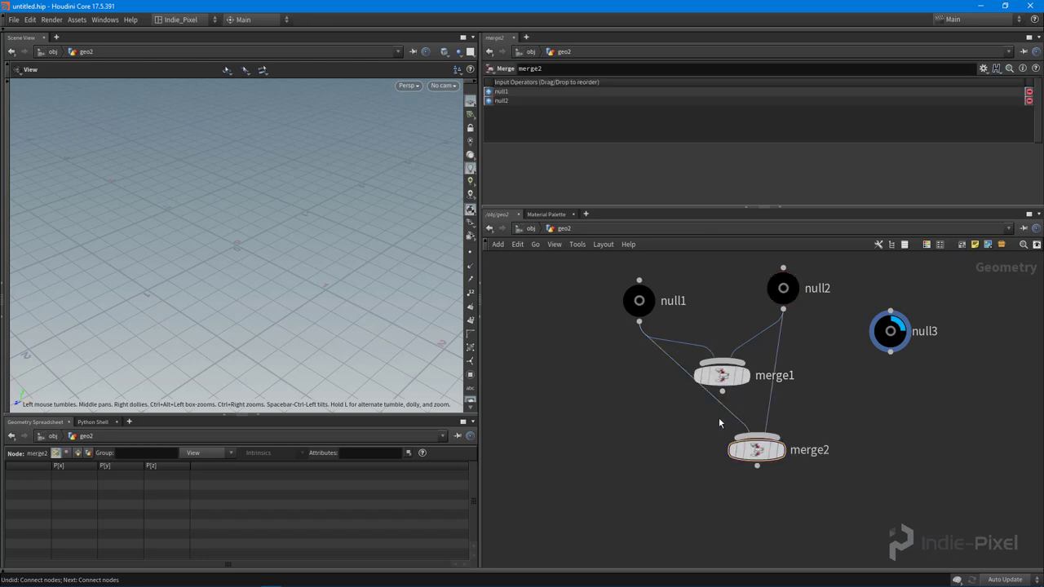
pyautogui.moveTo(709, 424)
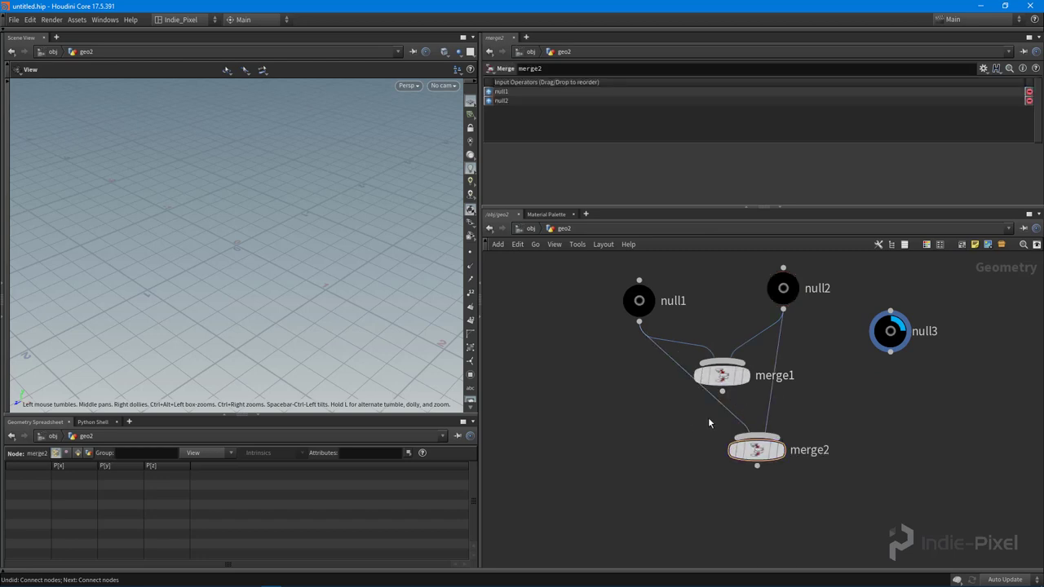
pyautogui.moveTo(890, 329); pyautogui.dragTo(874, 375)
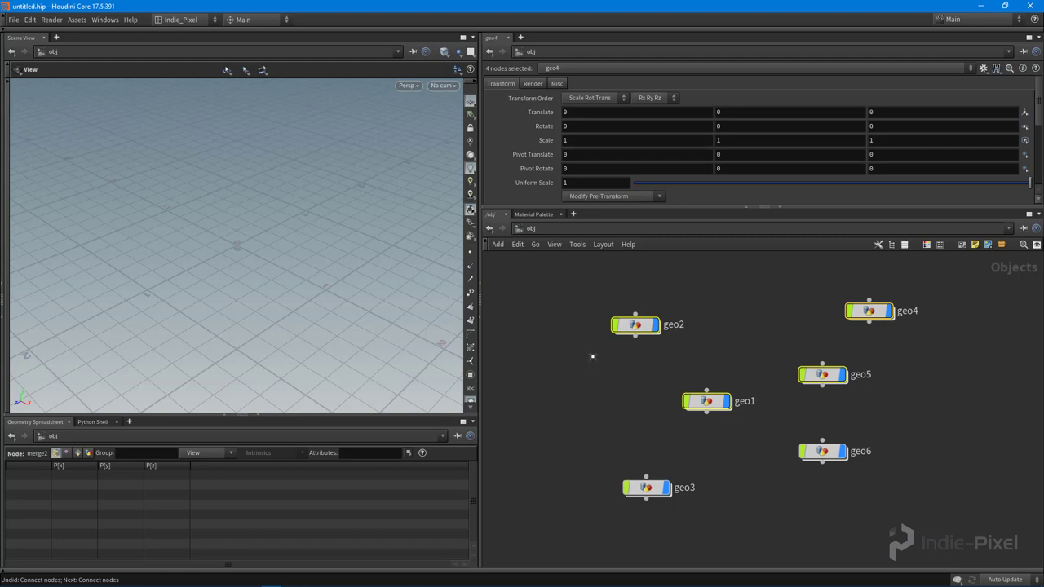
pyautogui.moveTo(603, 358)
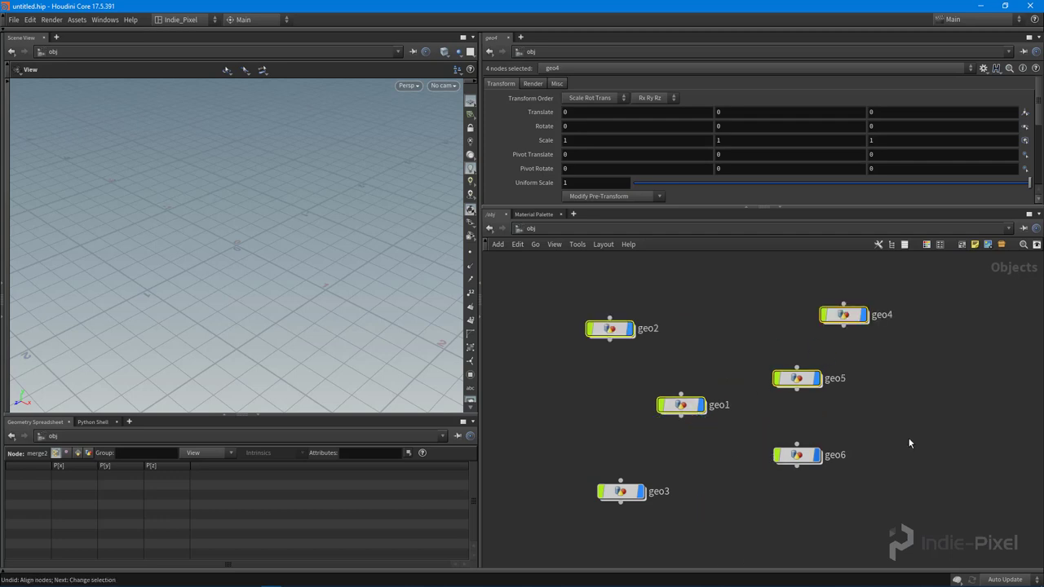
# Step: Try Layout Nodes Right, then Align Nodes Horizontally on the selected geo nodes
pyautogui.click(603, 245)
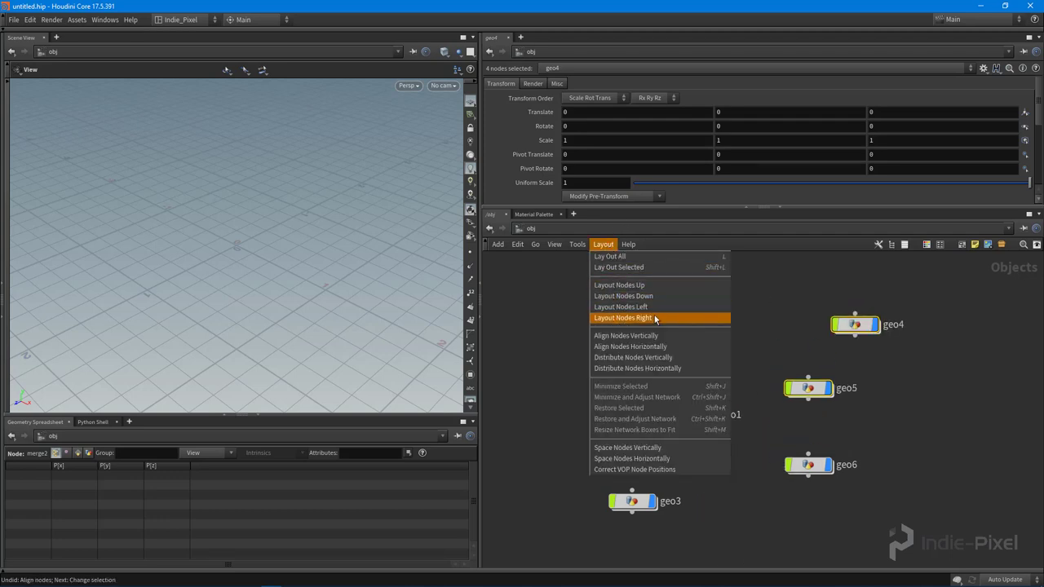
pyautogui.click(620, 318)
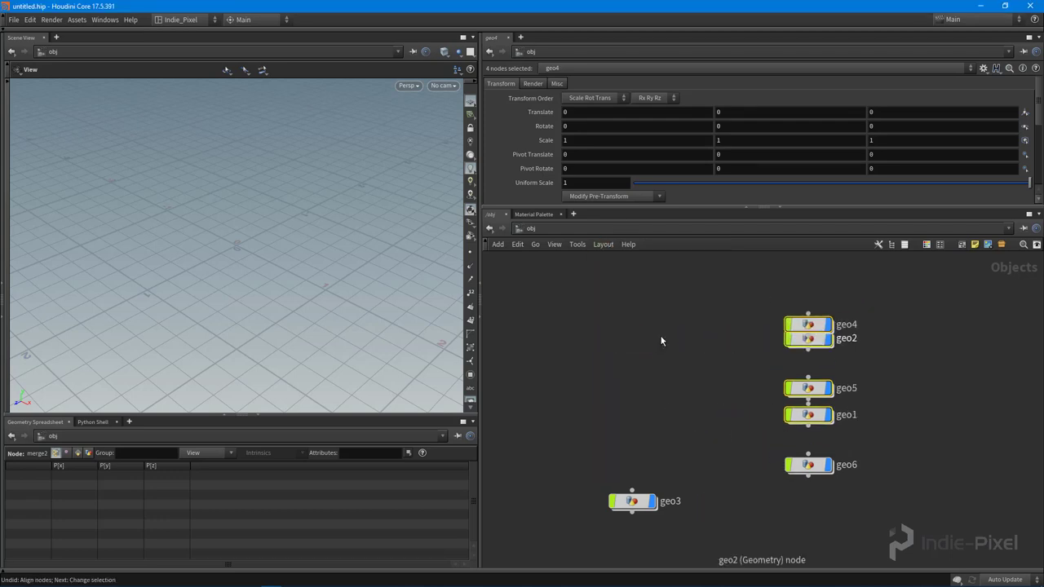
pyautogui.moveTo(753, 411)
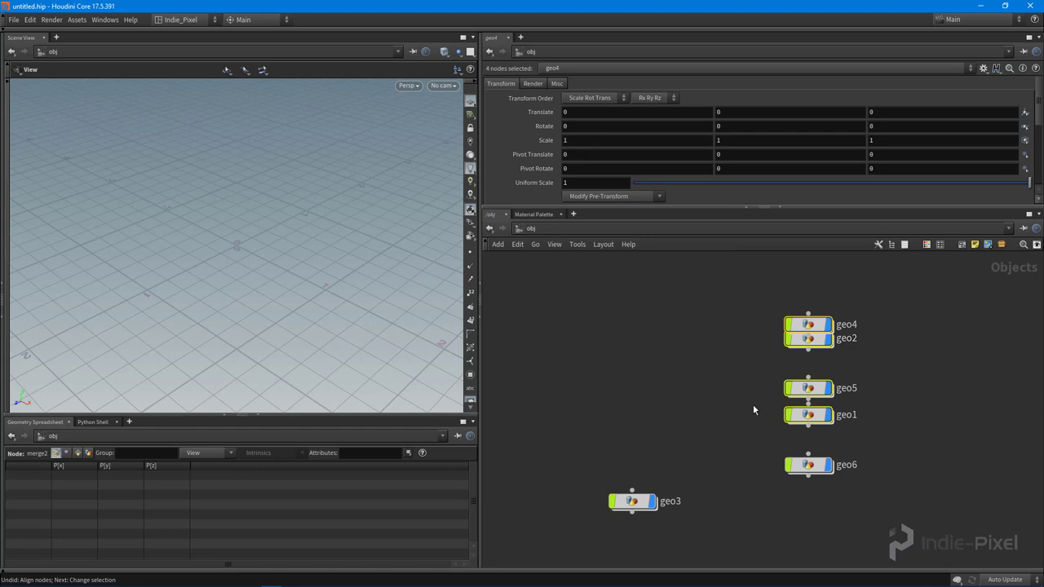
pyautogui.click(604, 245)
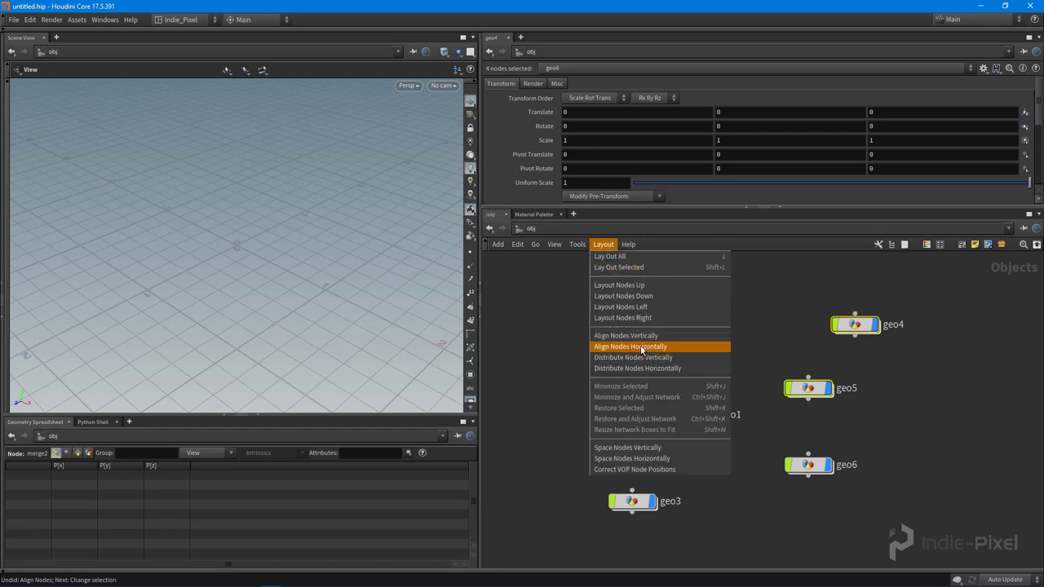
pyautogui.click(633, 345)
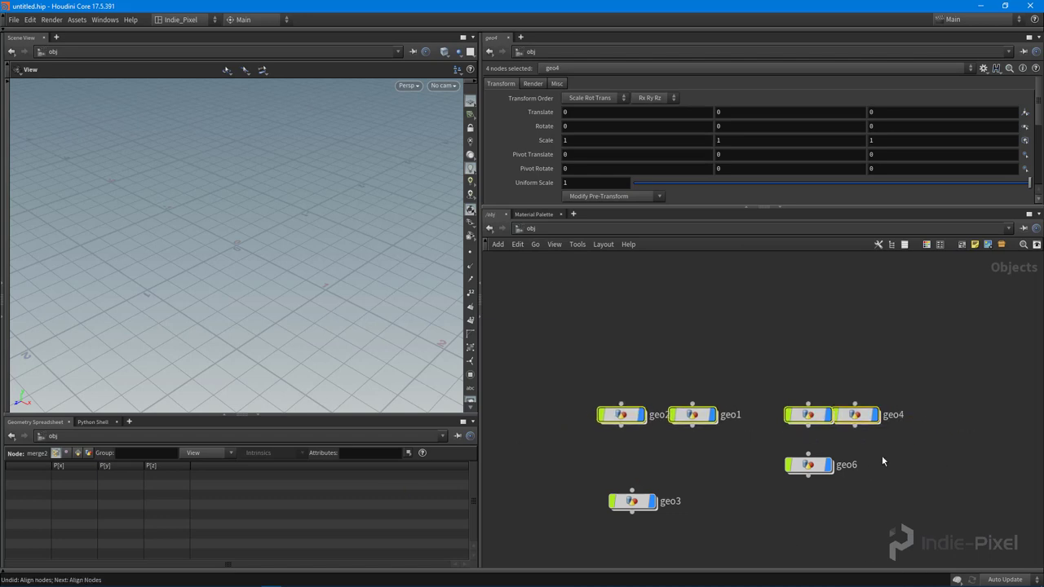
# Step: Try Distribute Nodes Horizontally, then Distribute Nodes Vertically on the geo nodes
pyautogui.click(604, 244)
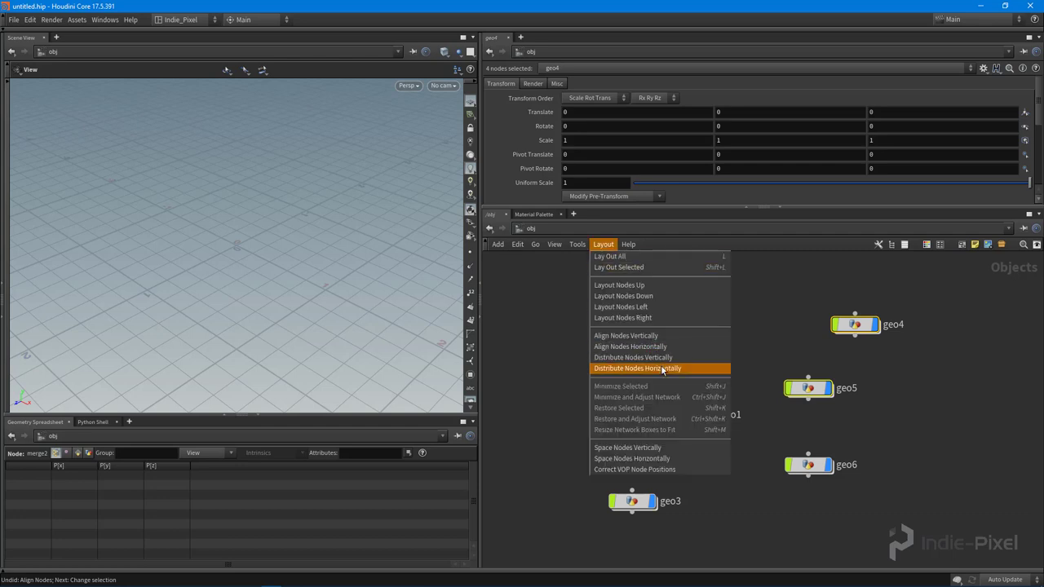
pyautogui.moveTo(660, 369)
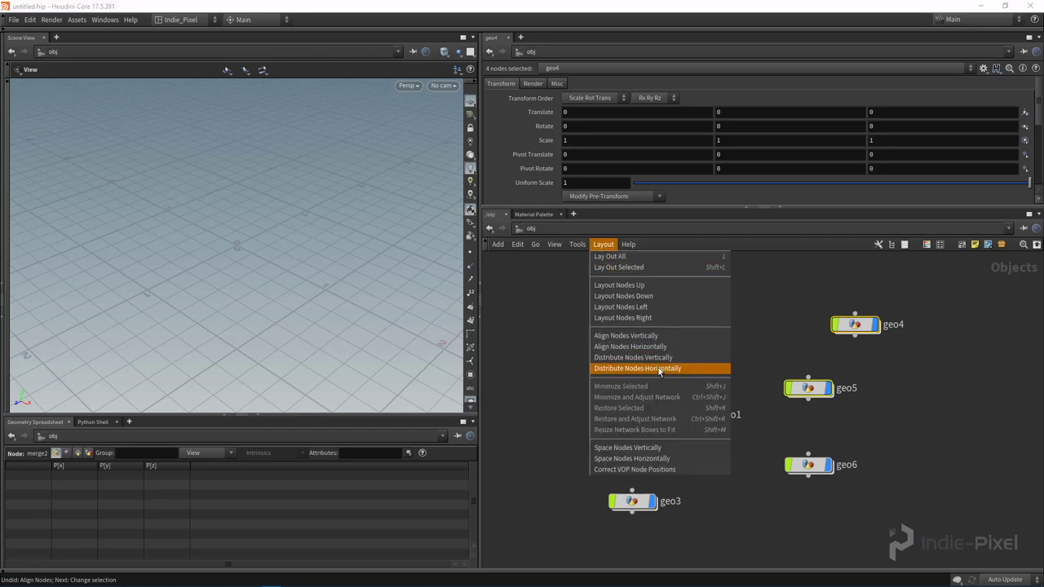
pyautogui.click(637, 369)
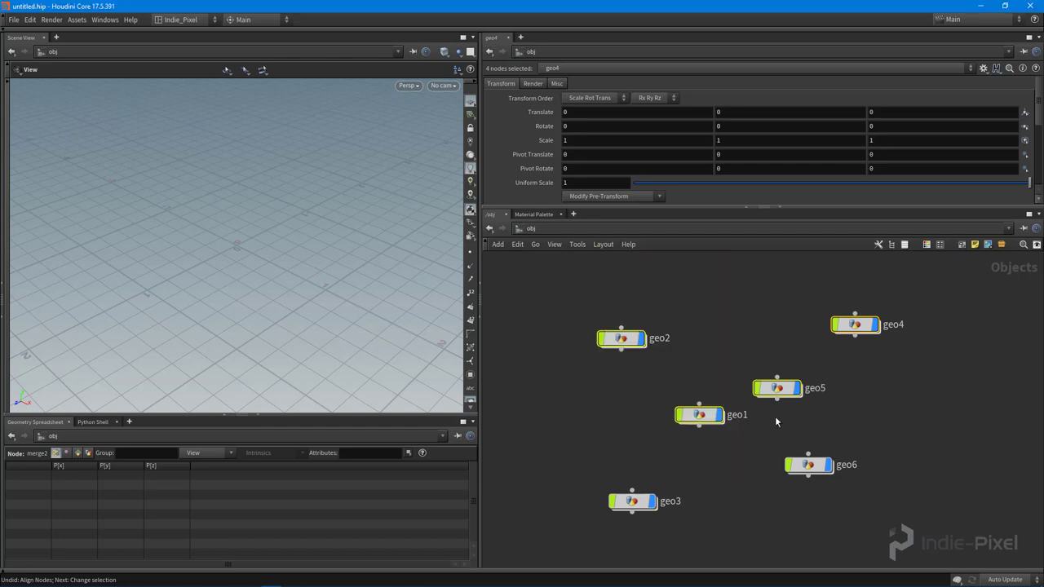
pyautogui.click(603, 245)
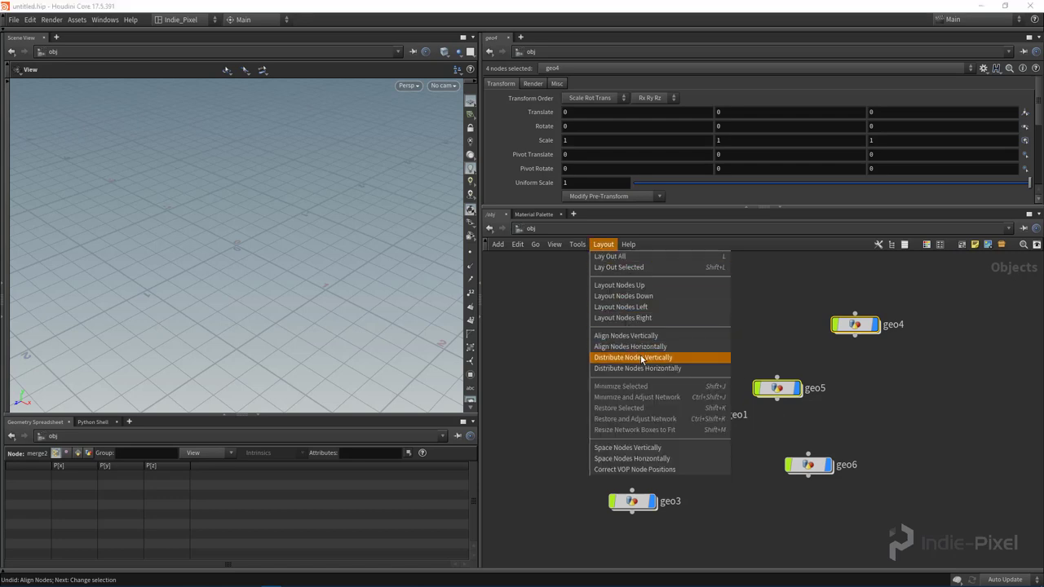
pyautogui.click(632, 357)
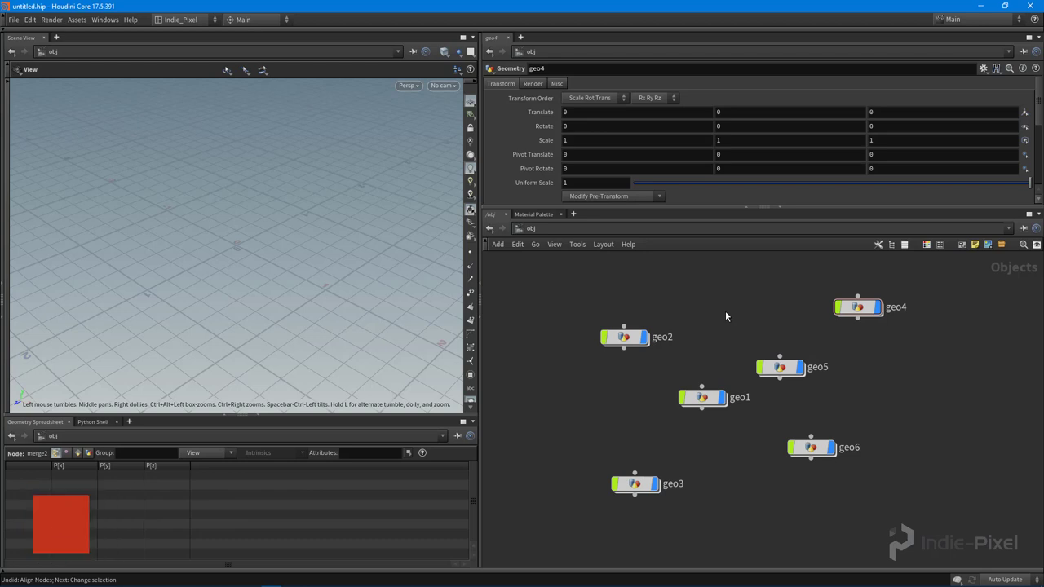
# Step: Dive into geo2 to reveal its network of nulls and merges
pyautogui.click(628, 338)
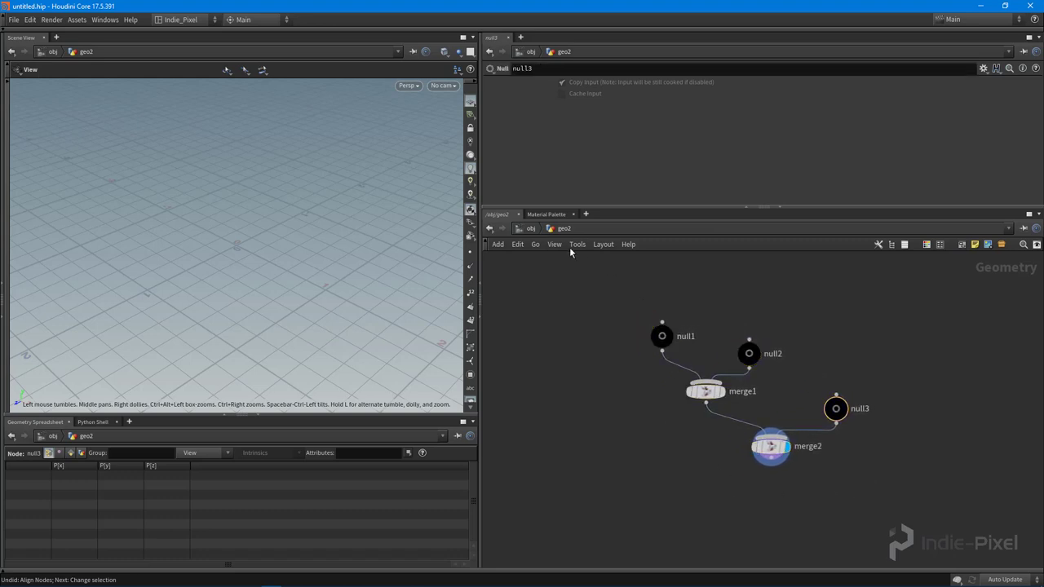
# Step: Browse the View and Layout menus, then enable grid points in the network background
pyautogui.click(555, 245)
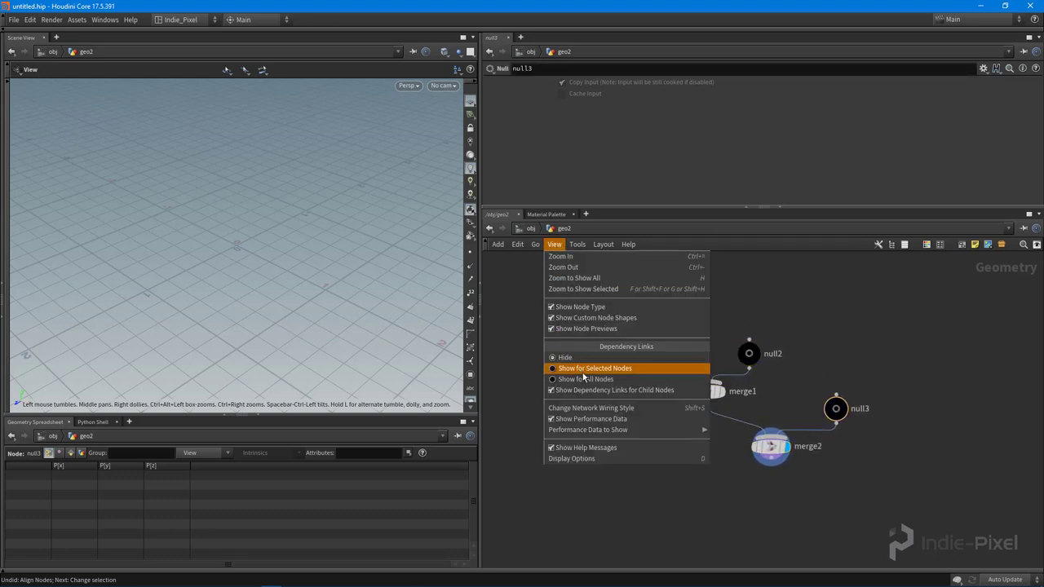
pyautogui.moveTo(646, 379)
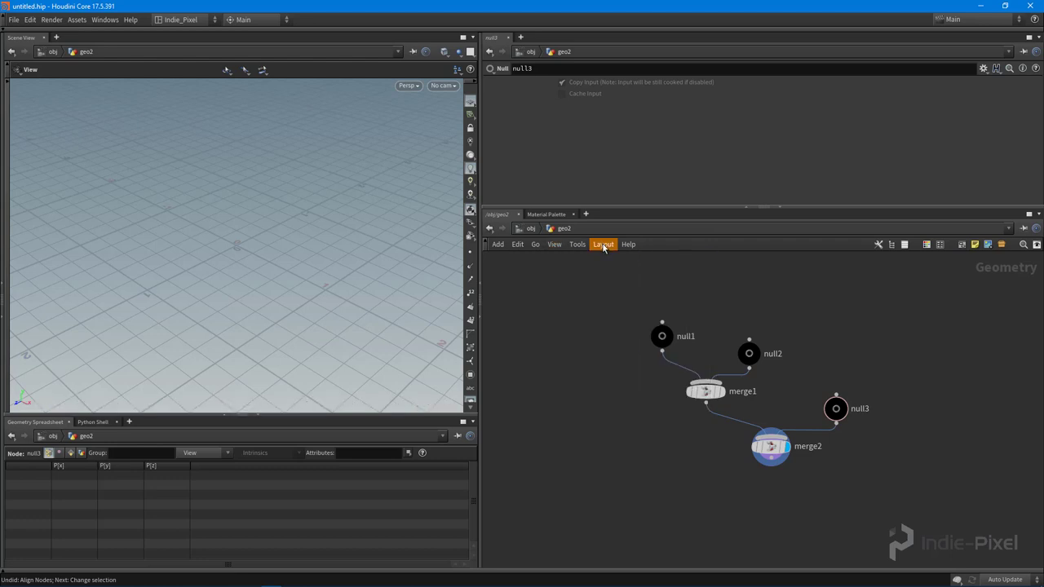
pyautogui.click(604, 244)
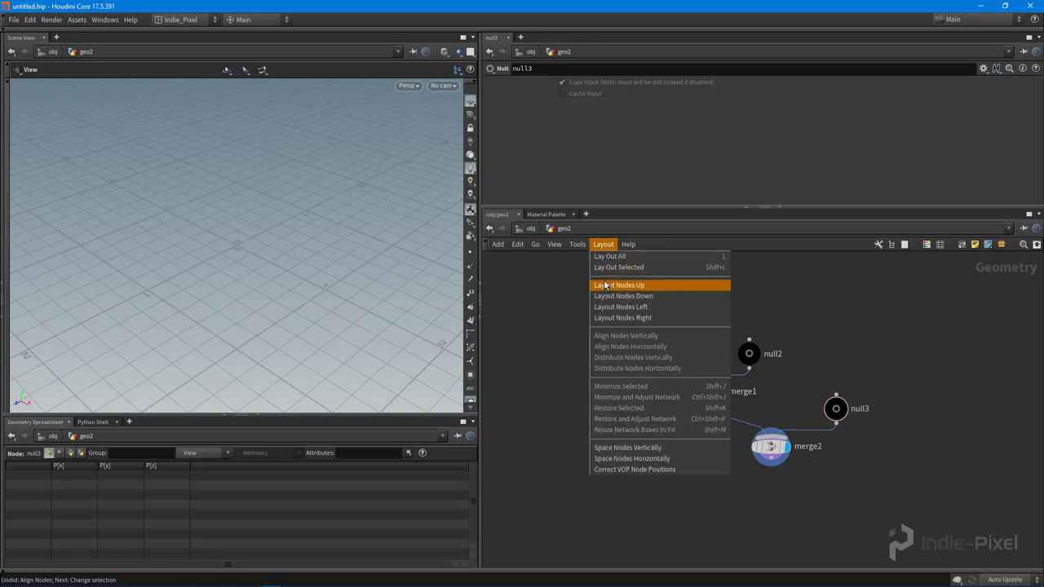
pyautogui.click(577, 244)
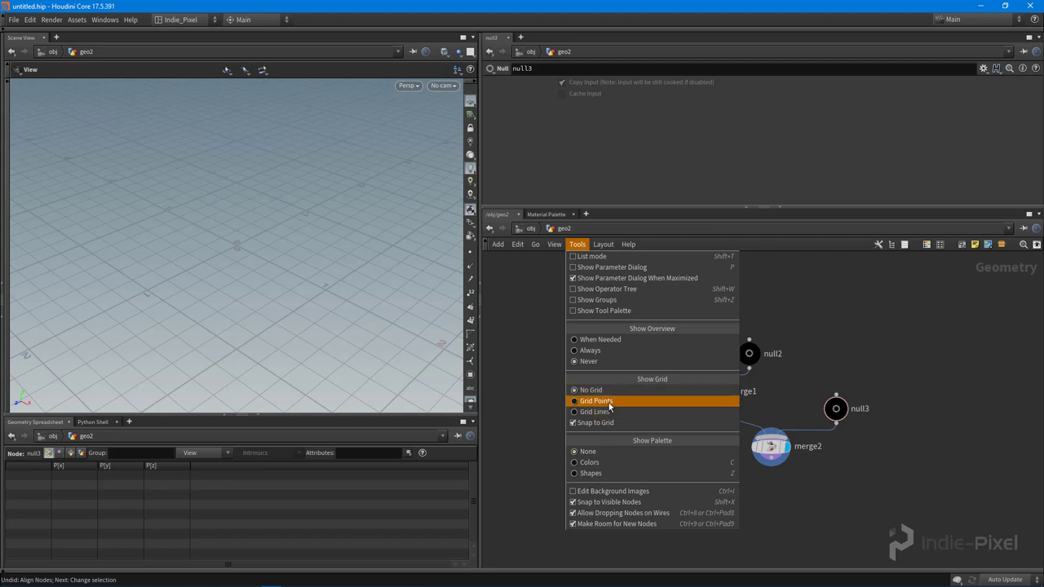
pyautogui.click(595, 401)
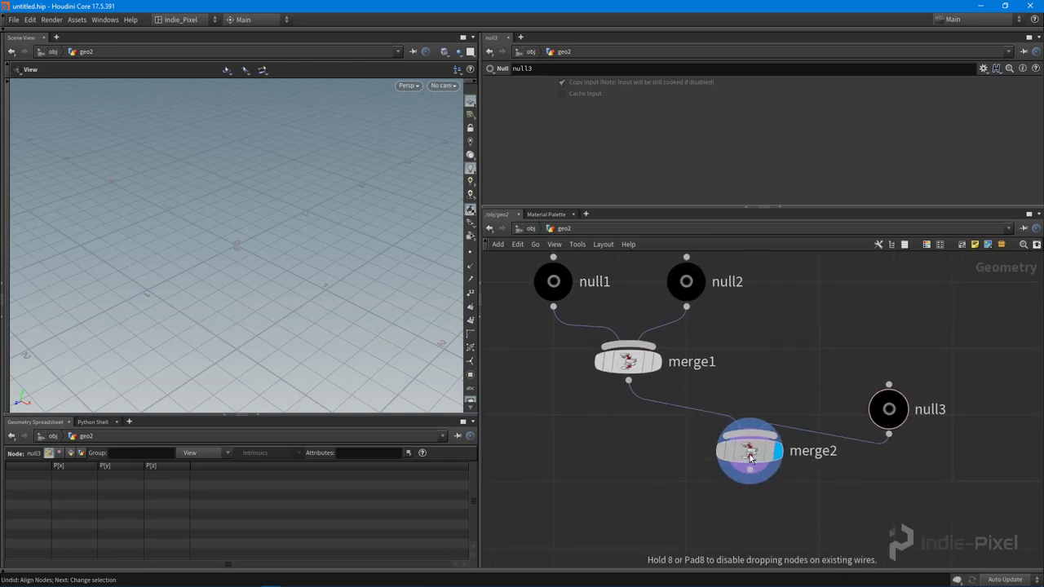
# Step: Drag null3 onto the grid nearer merge2, then select null1 and null2
pyautogui.moveTo(887, 408); pyautogui.dragTo(879, 362)
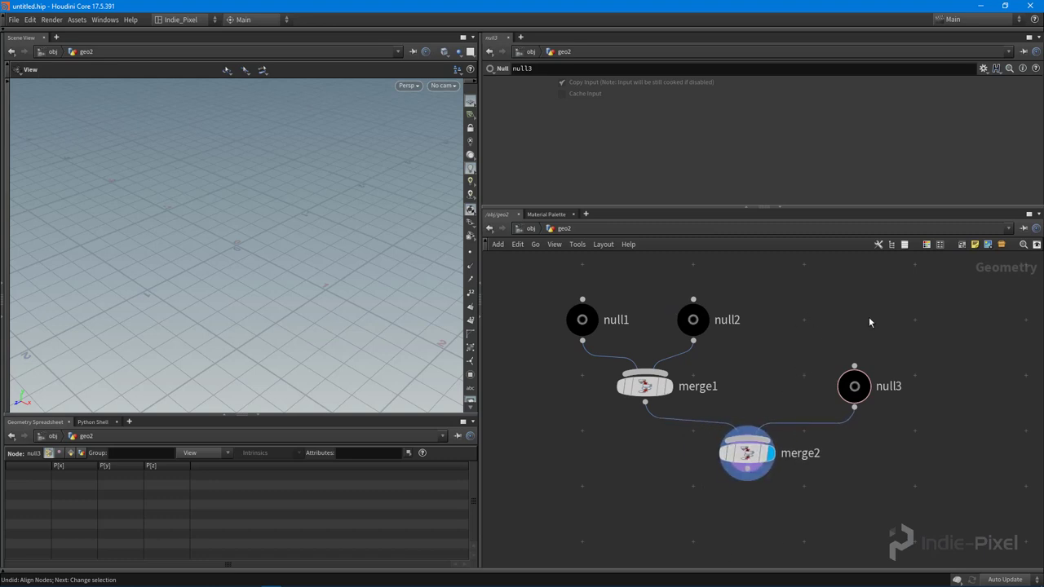
pyautogui.moveTo(854, 385); pyautogui.dragTo(809, 375)
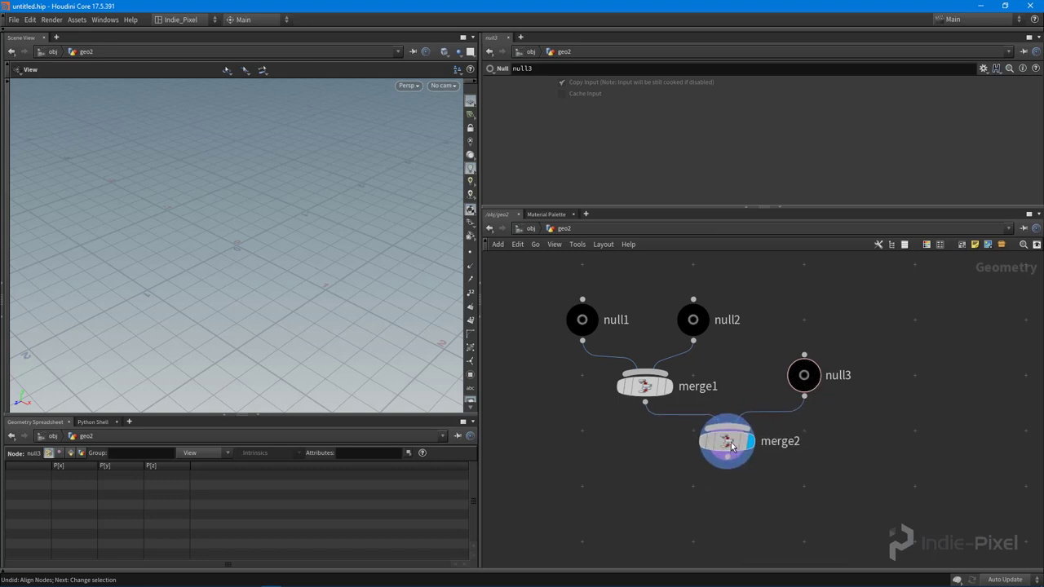
pyautogui.click(728, 440)
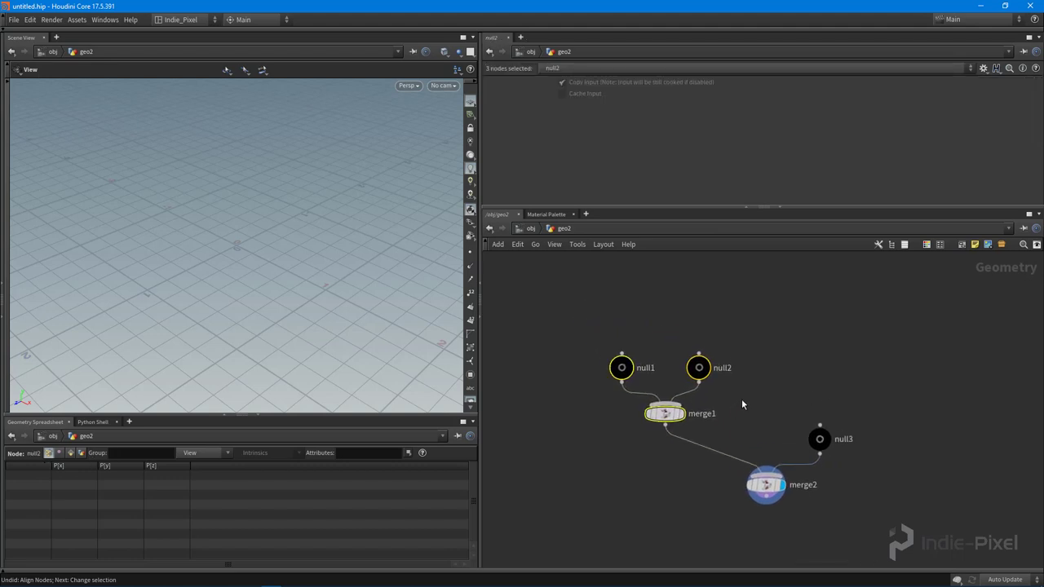
# Step: Wrap the selected nodes in a network box with Shift+O and start naming it 'Step'
pyautogui.press('shift+o')
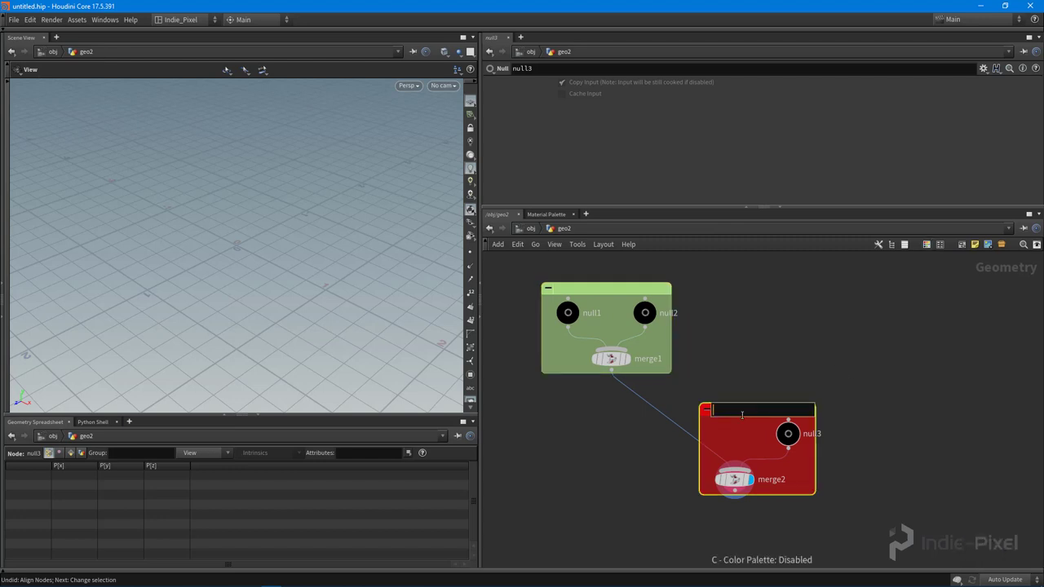
pyautogui.write('Step 2')
pyautogui.click(607, 288)
pyautogui.write('Step 1')
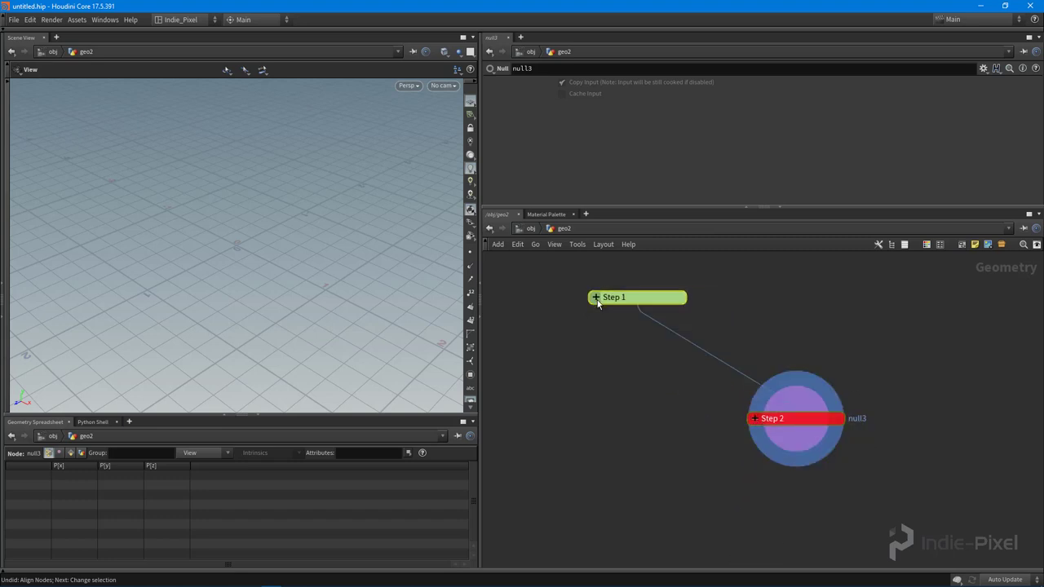
# Step: Drag the Step 1 box so it sits centered directly above Step 2
pyautogui.moveTo(636, 297); pyautogui.dragTo(795, 342)
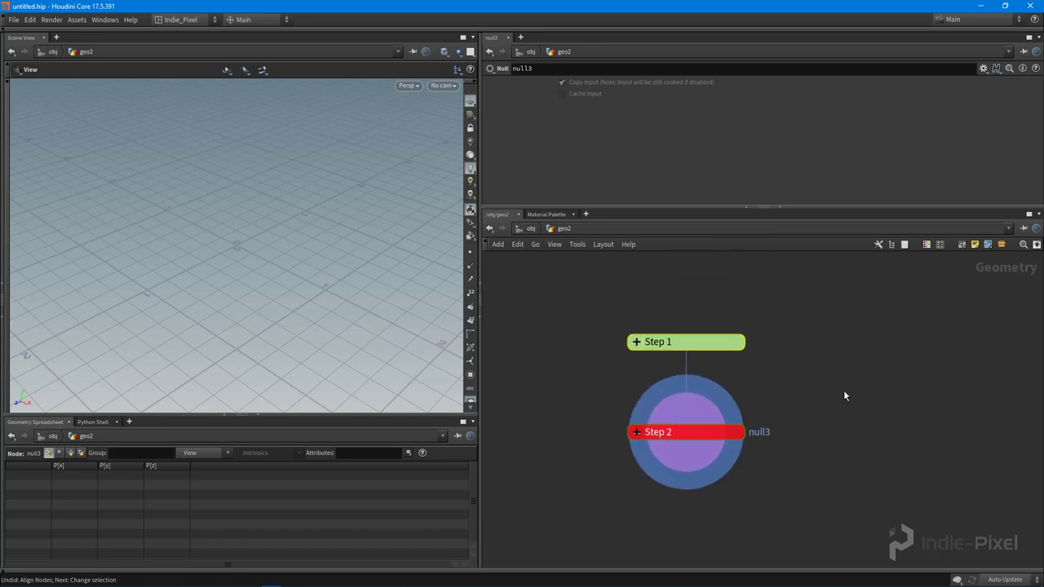
pyautogui.moveTo(975, 244)
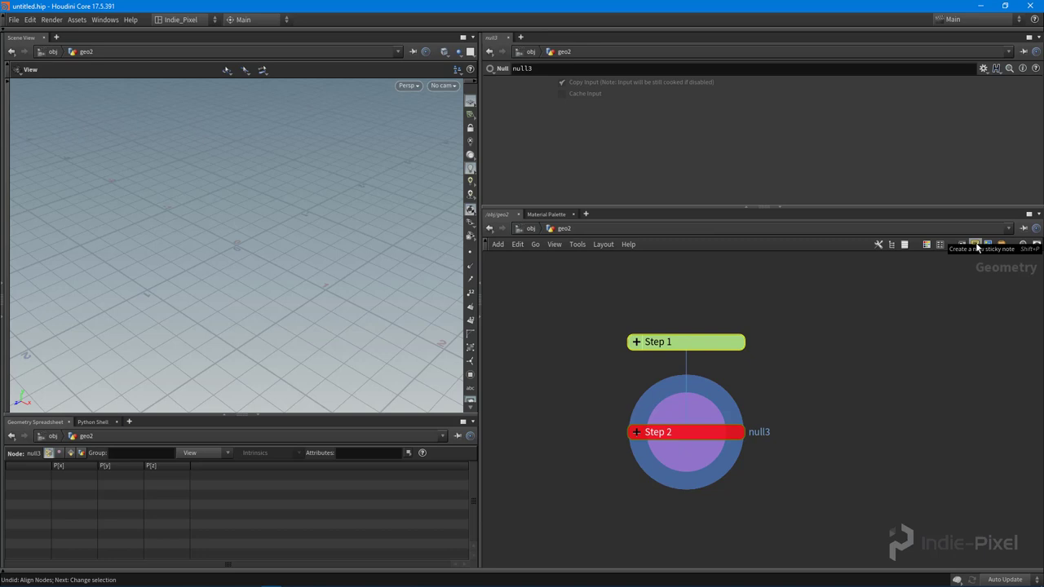
# Step: Add a sticky note reading 'Cool stuff is happening here!' and place it beside the boxes
pyautogui.click(975, 244)
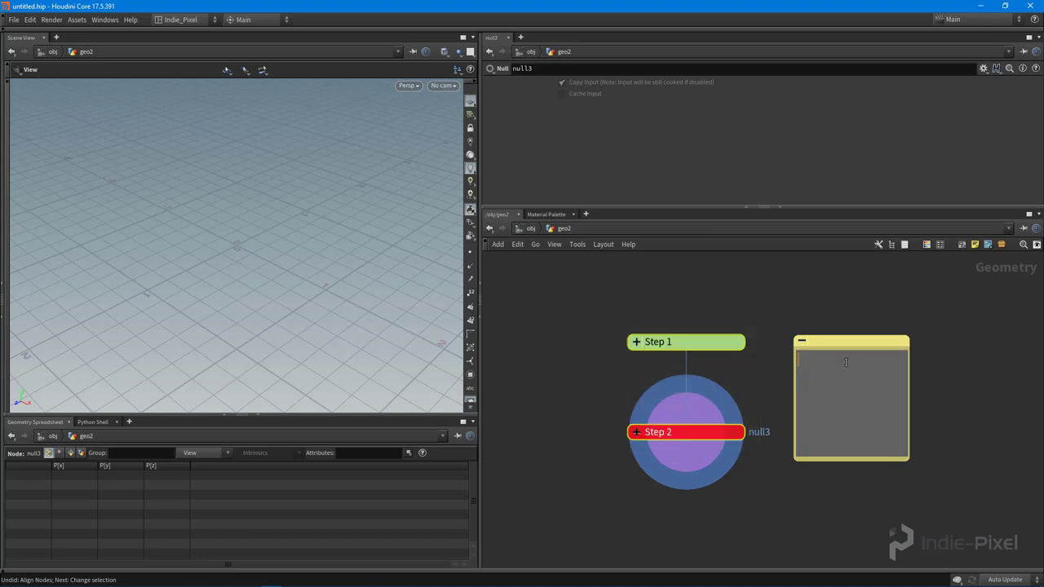
pyautogui.write('Cool stuff is happening here!')
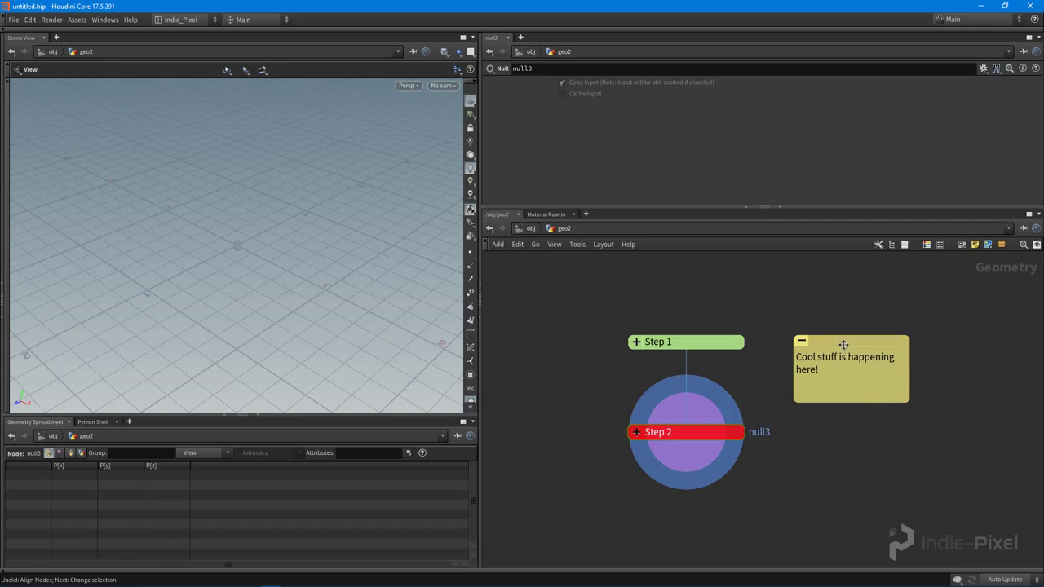
pyautogui.moveTo(845, 342); pyautogui.dragTo(857, 353)
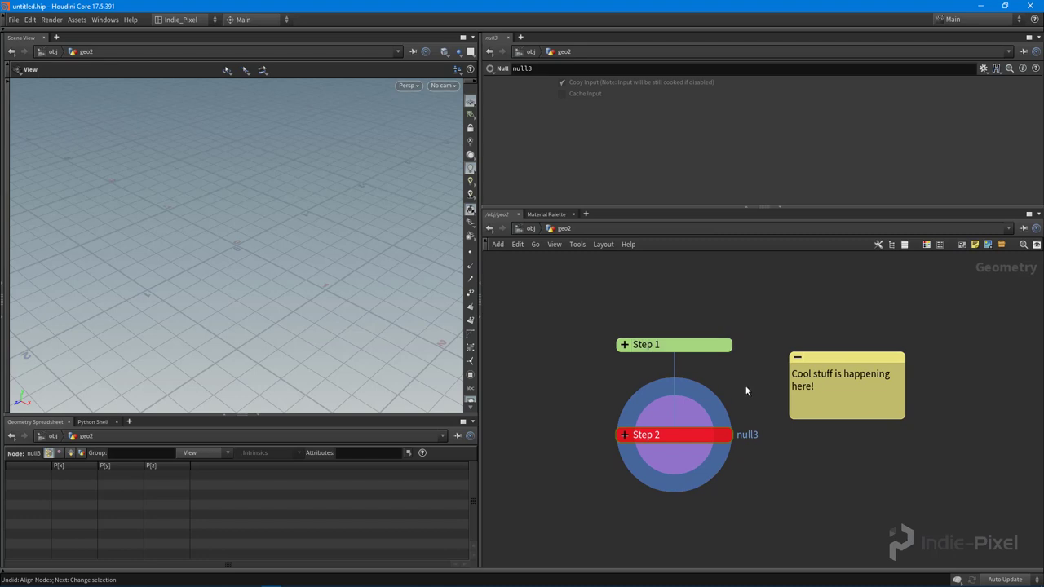
pyautogui.moveTo(809, 479)
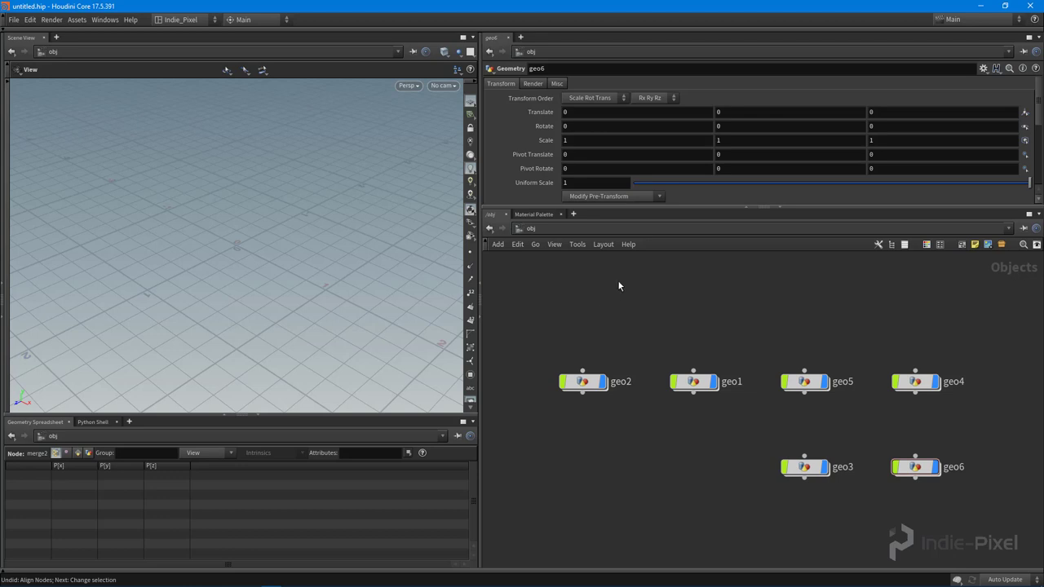
# Step: Show the group list with Shift+Z and create a node group from the selected geo objects
pyautogui.press('Shift+z')
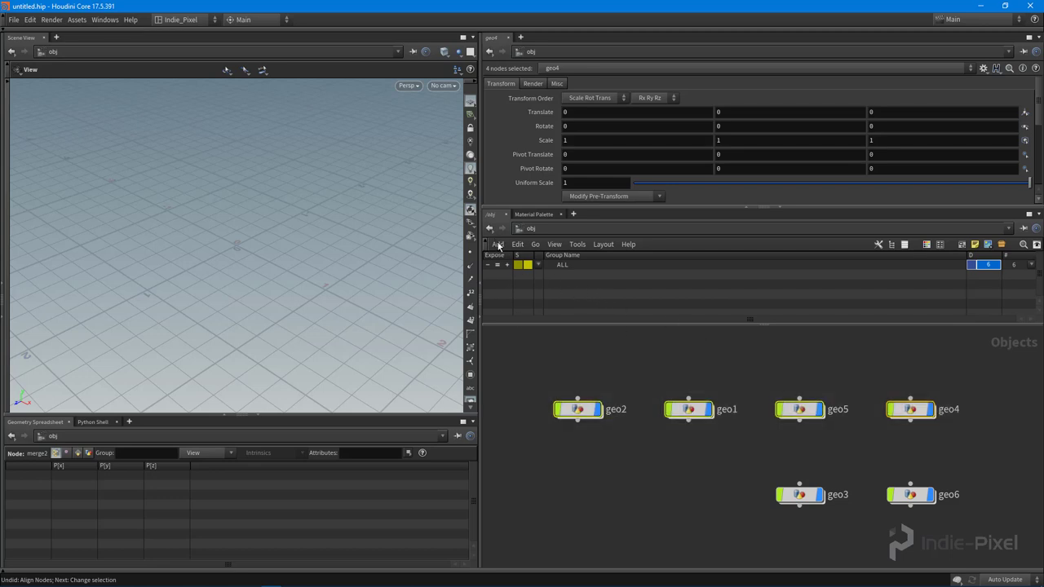
pyautogui.click(496, 244)
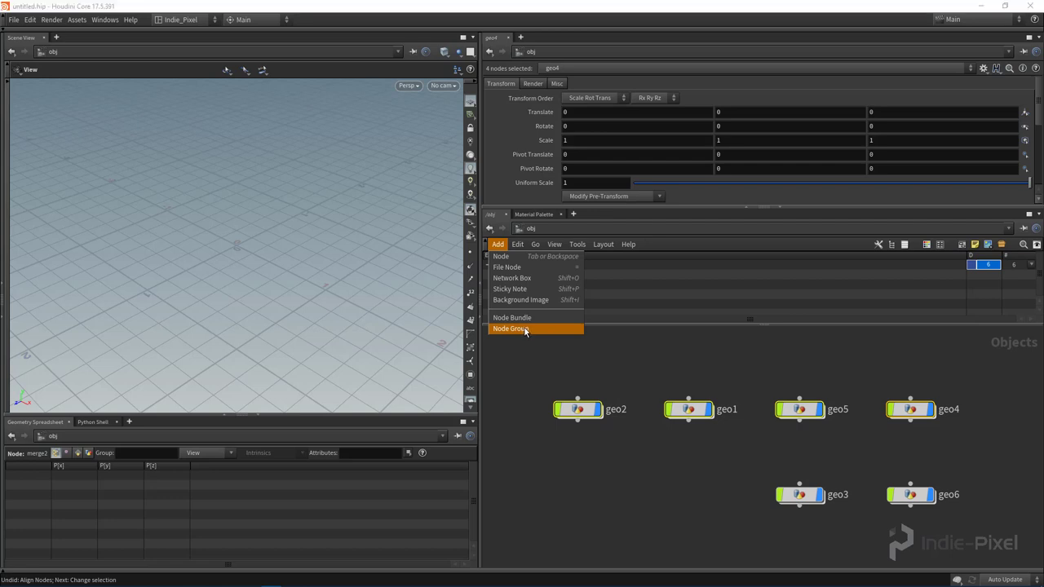
pyautogui.click(523, 330)
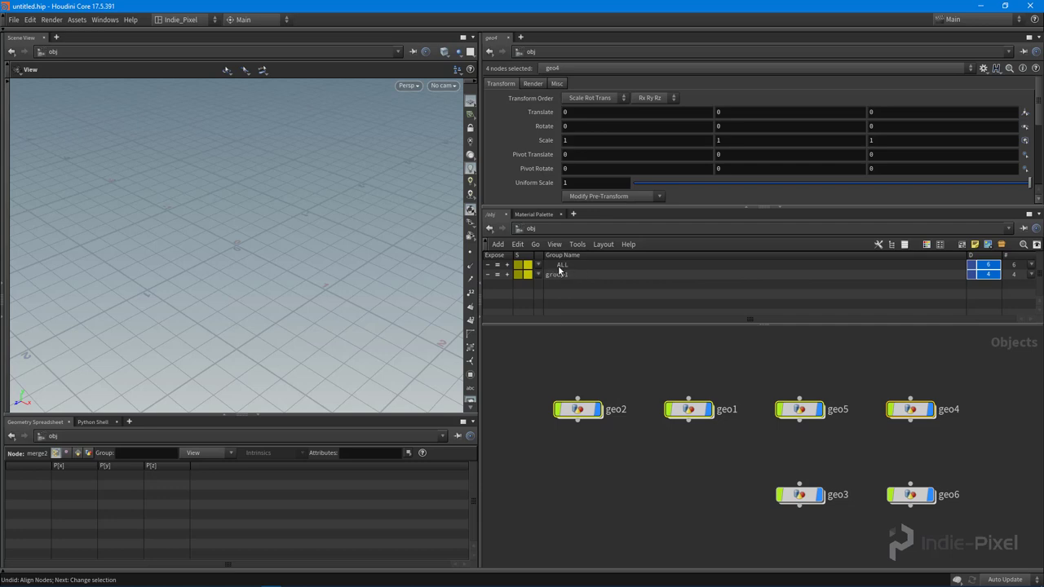
pyautogui.moveTo(503, 271)
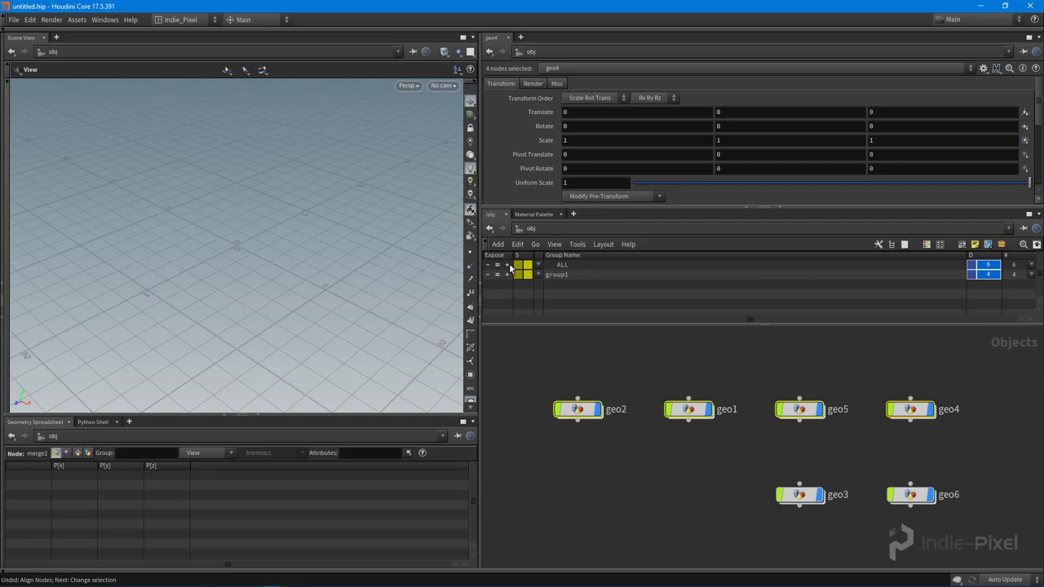
pyautogui.moveTo(508, 269)
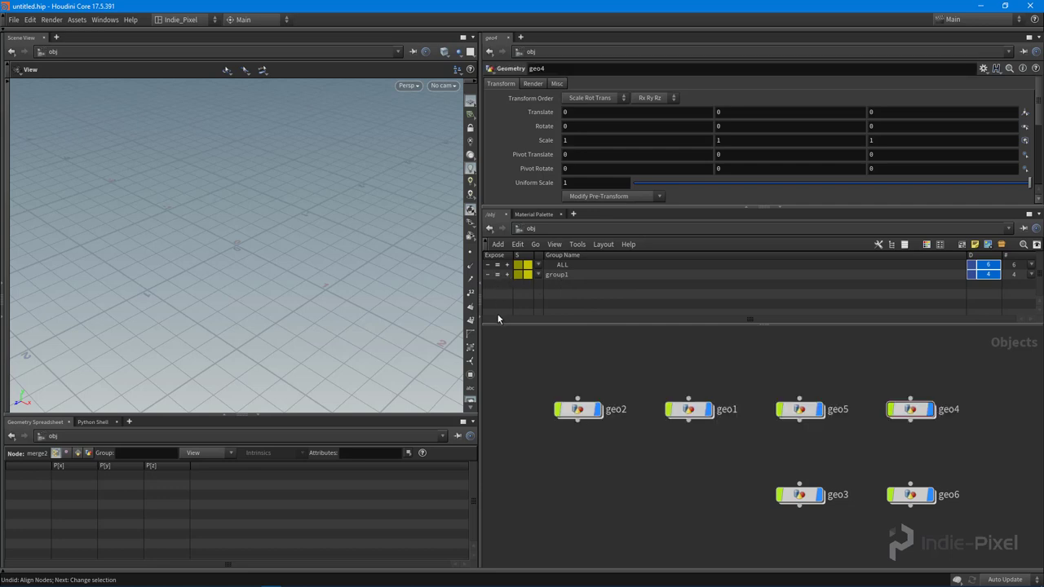
pyautogui.moveTo(517, 390)
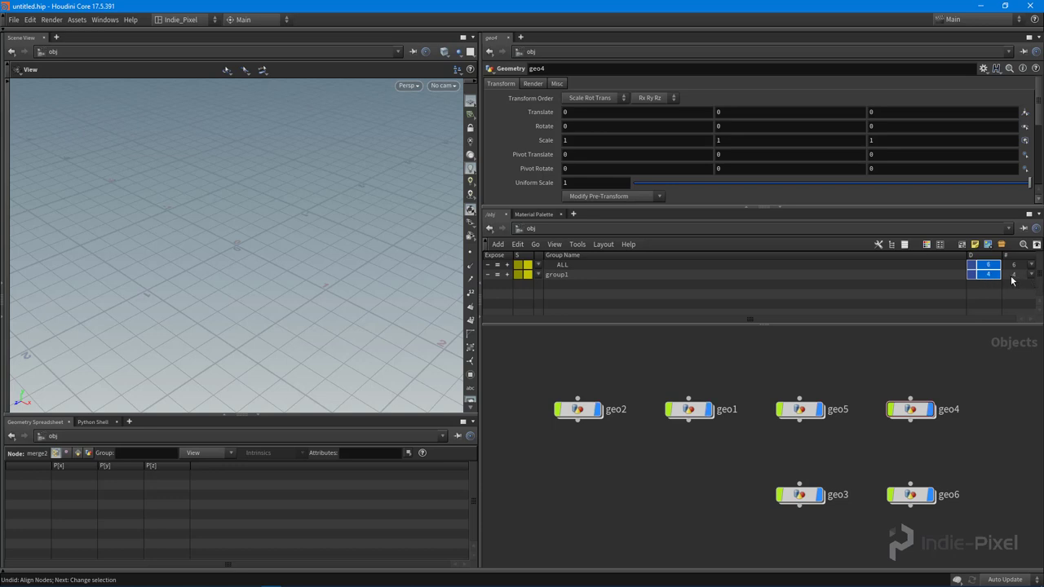
pyautogui.click(1031, 274)
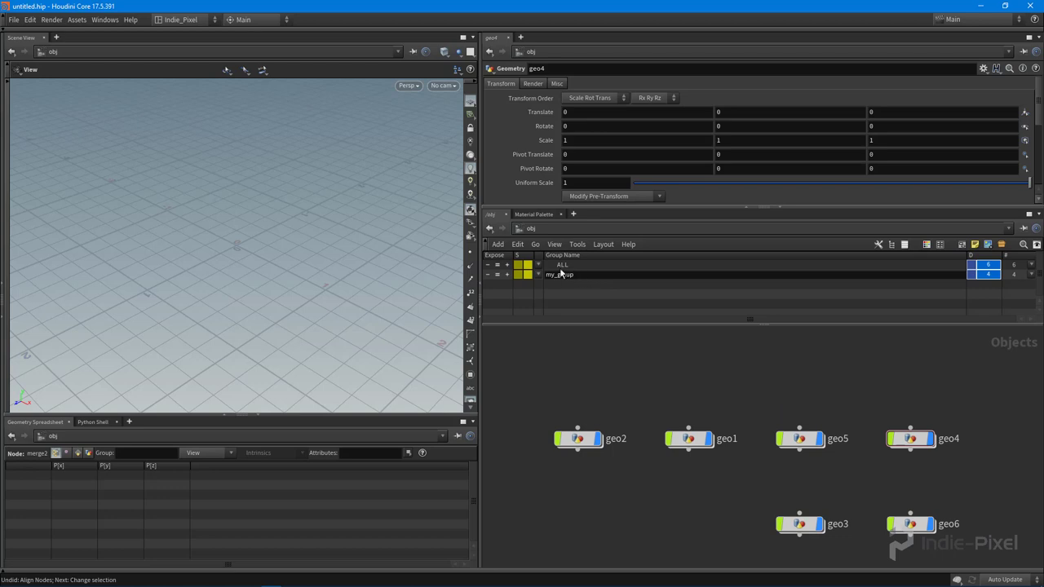
# Step: Add the selected geo objects to my_group, then remove the selection from it
pyautogui.rightClick(558, 274)
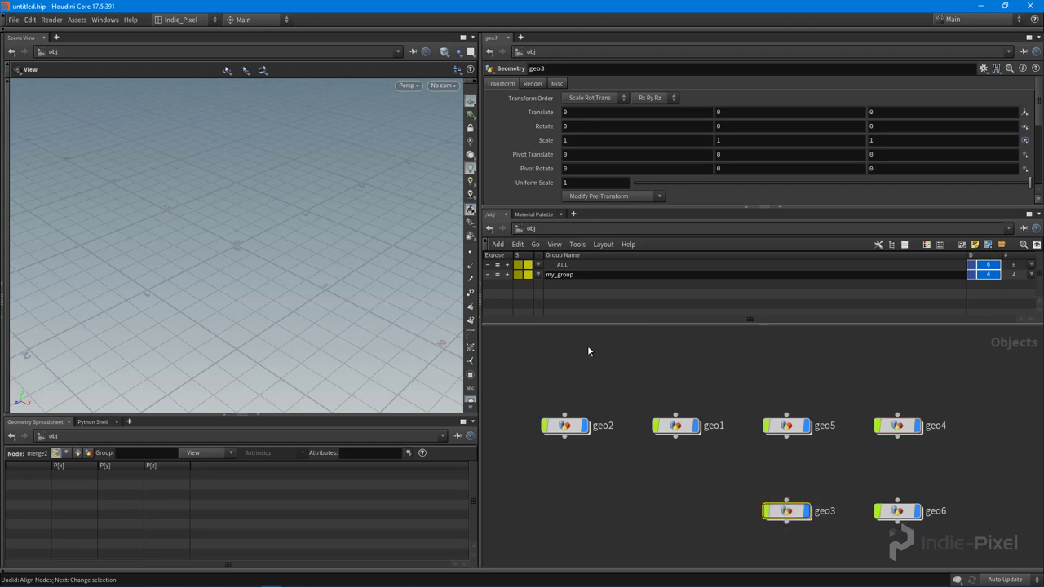
pyautogui.rightClick(560, 274)
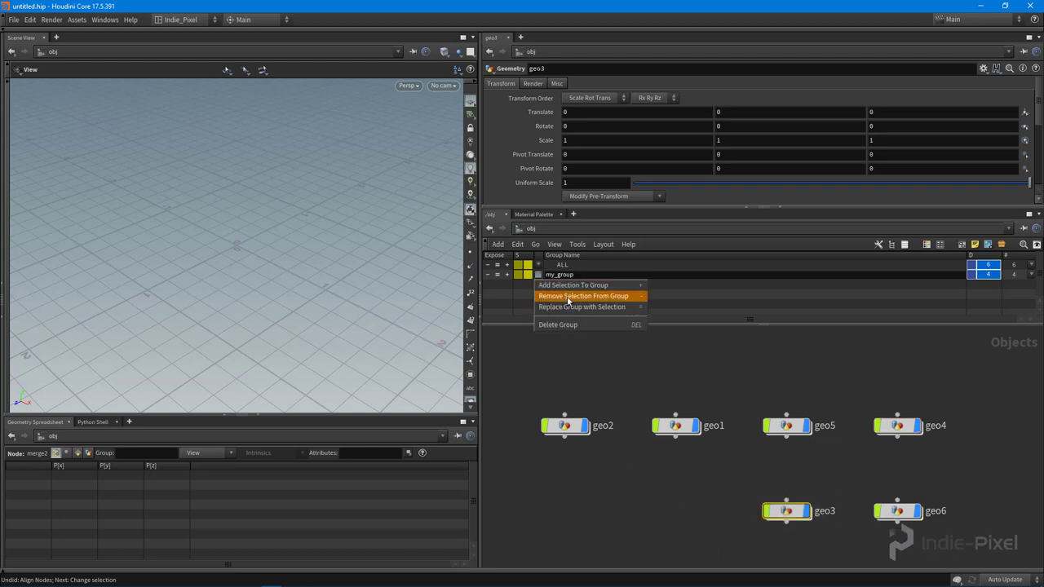
pyautogui.moveTo(584, 285)
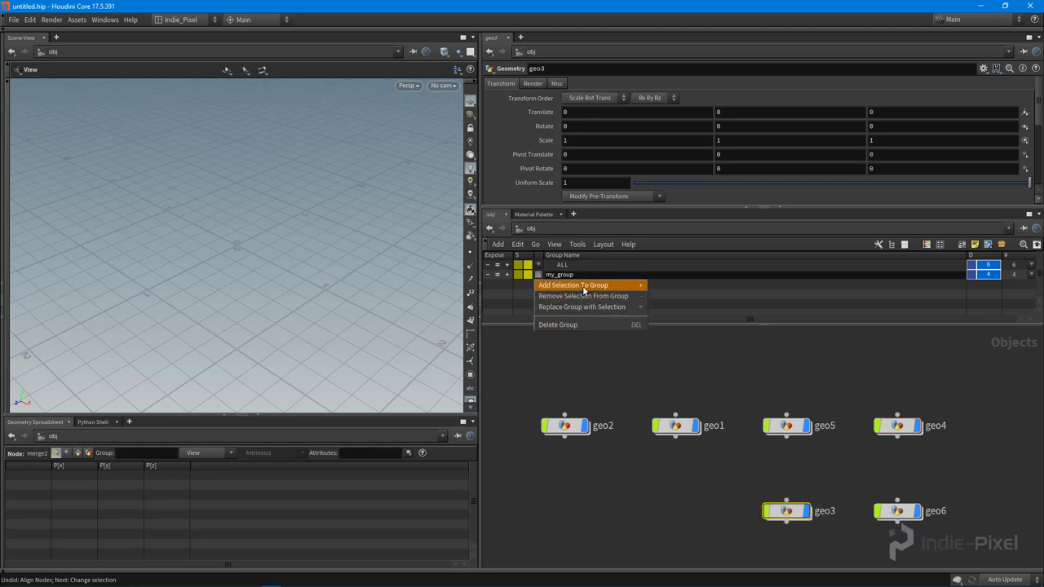
pyautogui.click(580, 283)
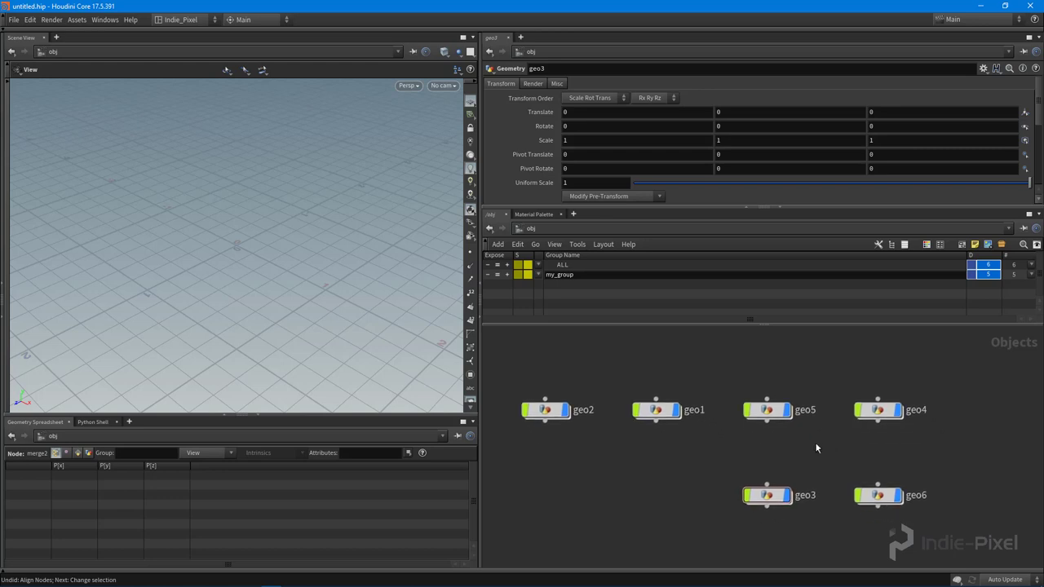
pyautogui.rightClick(561, 274)
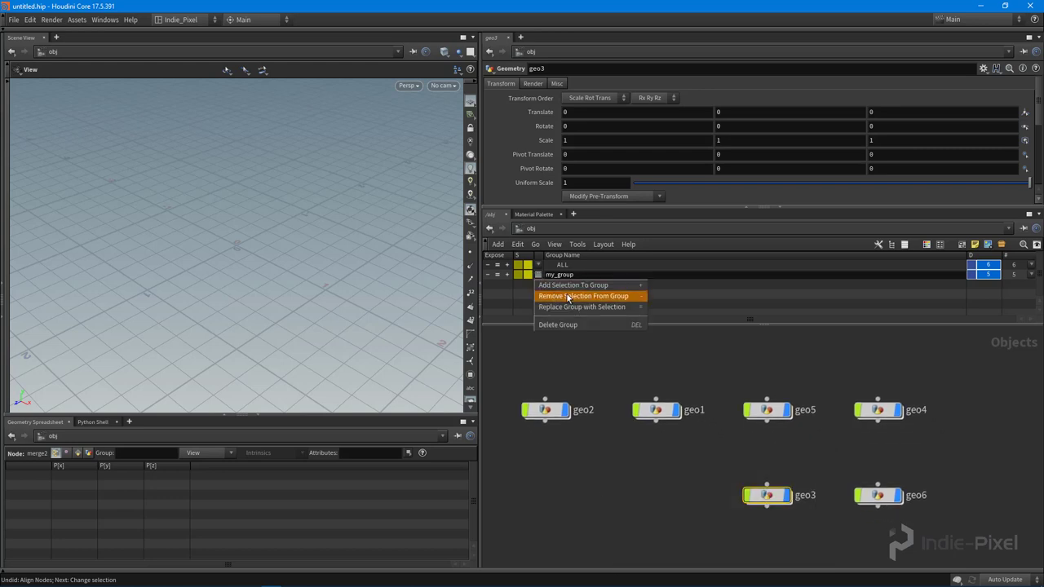
pyautogui.click(584, 295)
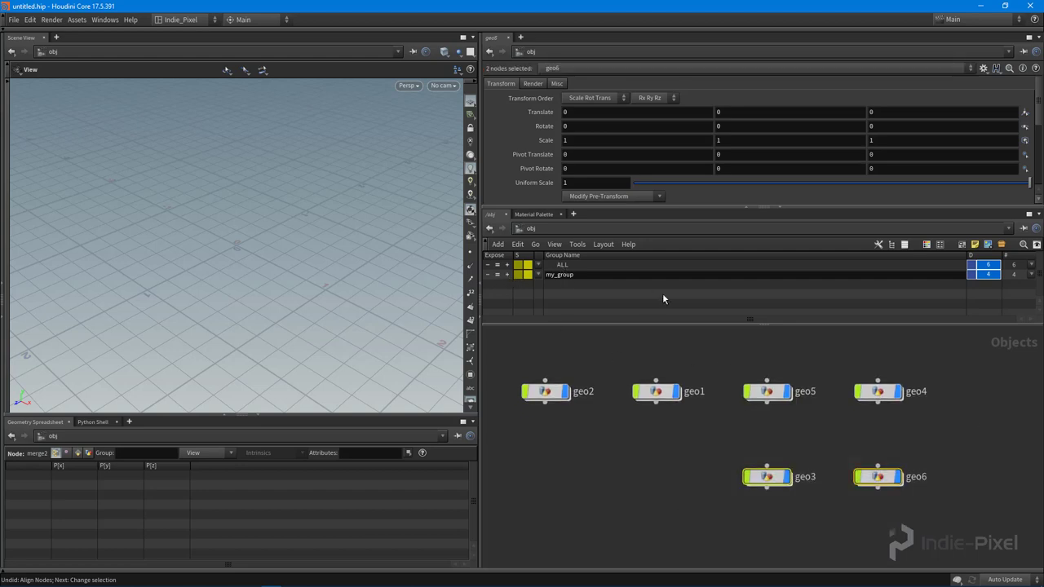
# Step: Rename the first node group to landscape and the second to buildings
pyautogui.doubleClick(561, 274)
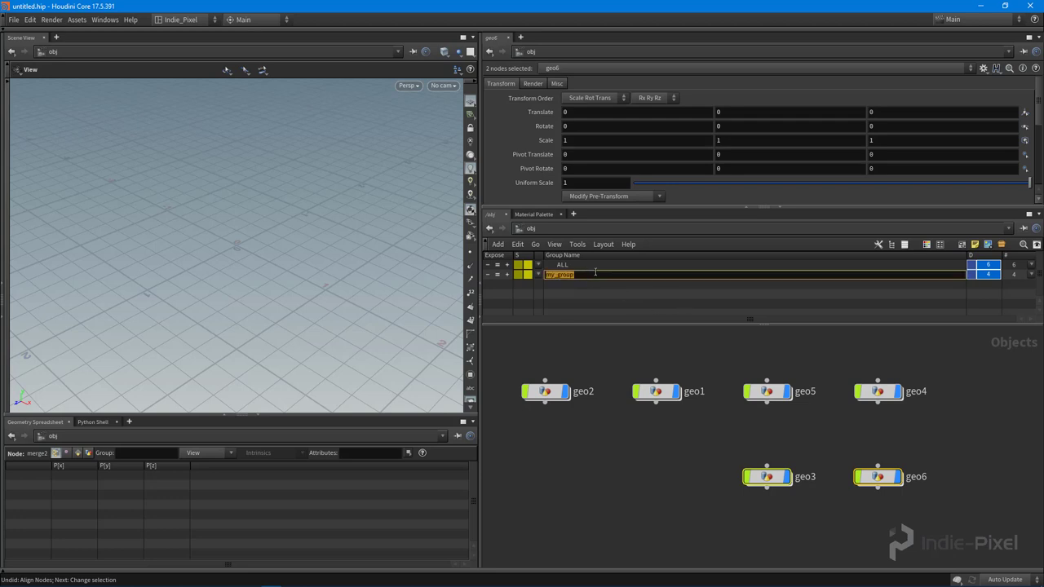
pyautogui.write('landscape_stuff')
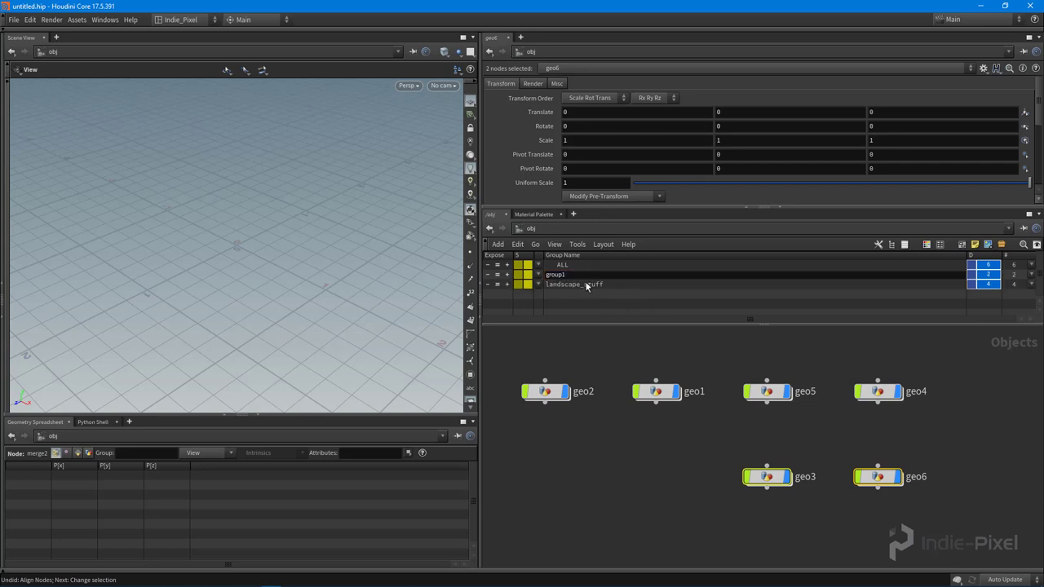
pyautogui.doubleClick(555, 274)
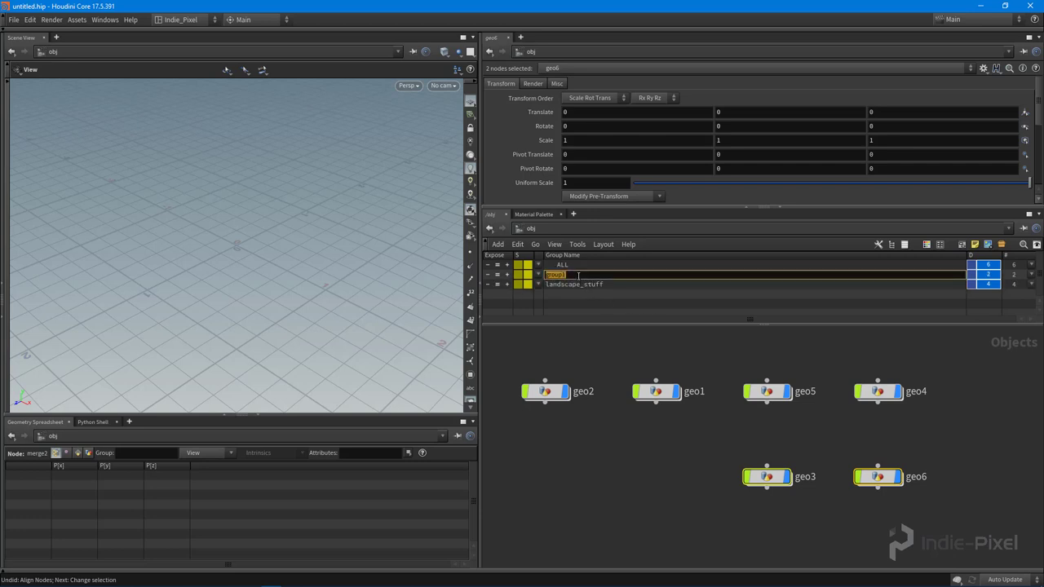
pyautogui.write('buildings')
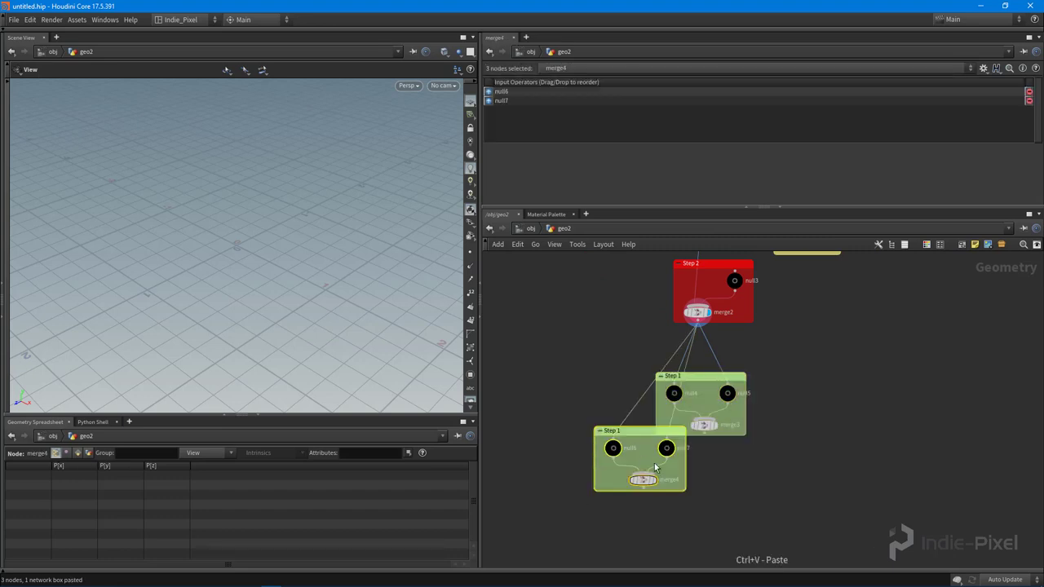
# Step: Position the pasted Step 1 copy with null1, null2 and merge1 in geo2's network
pyautogui.moveTo(639, 457); pyautogui.dragTo(797, 499)
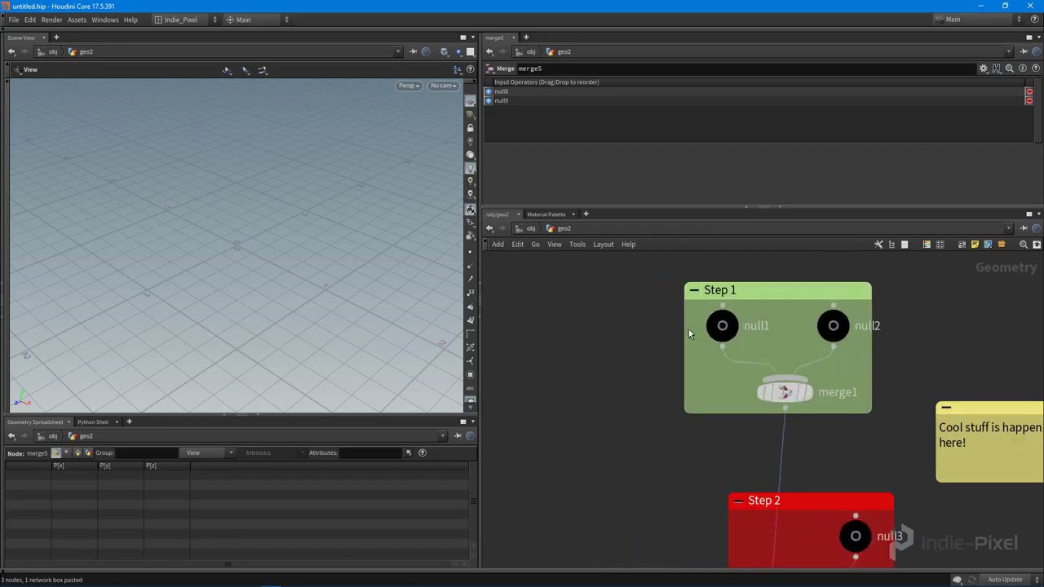
pyautogui.click(721, 326)
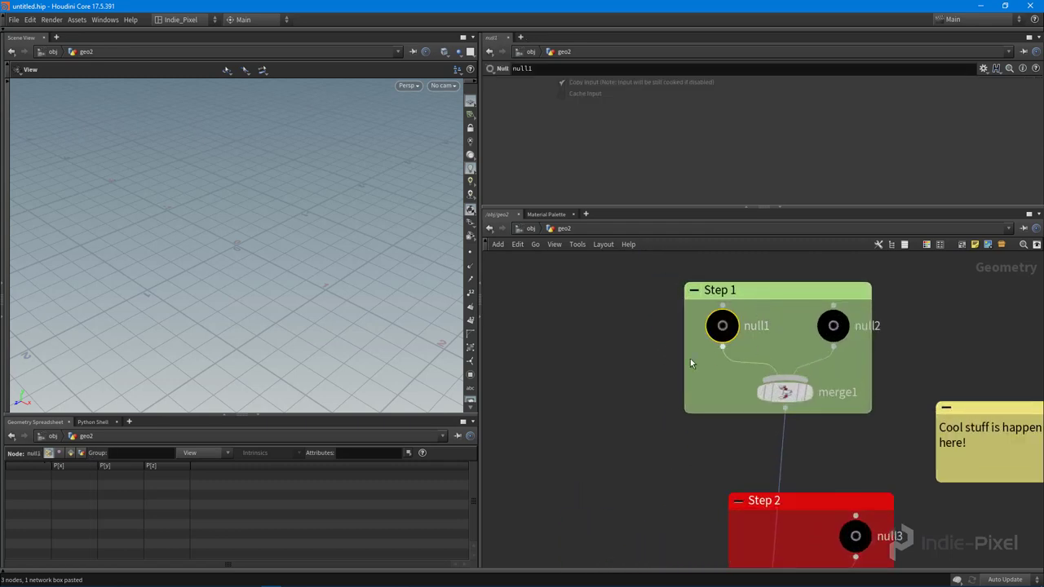
# Step: Wire a new Sphere into merge1, set it to Polygon, and add another Merge node
pyautogui.press('Tab')
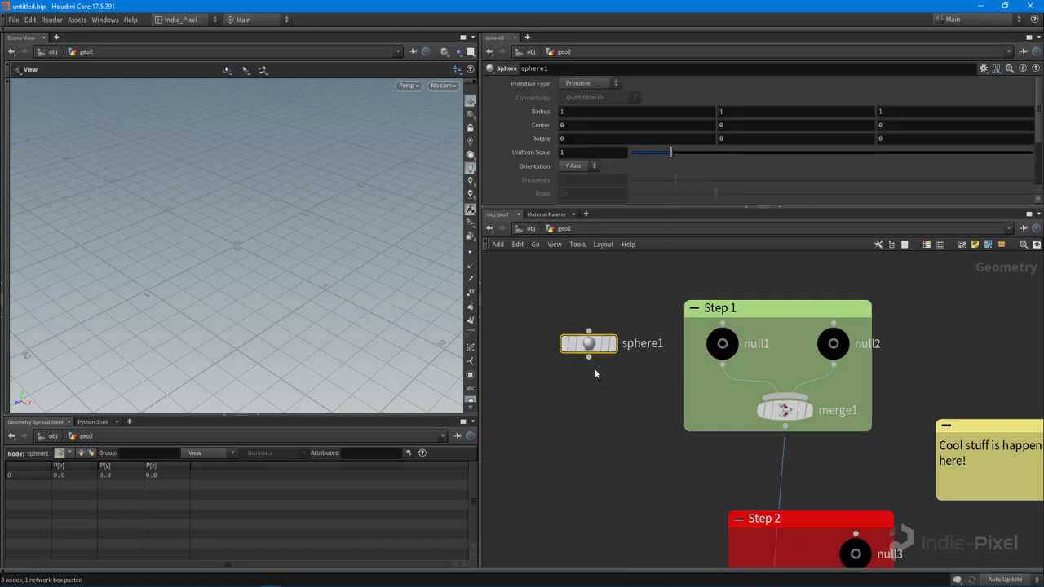
pyautogui.click(589, 343)
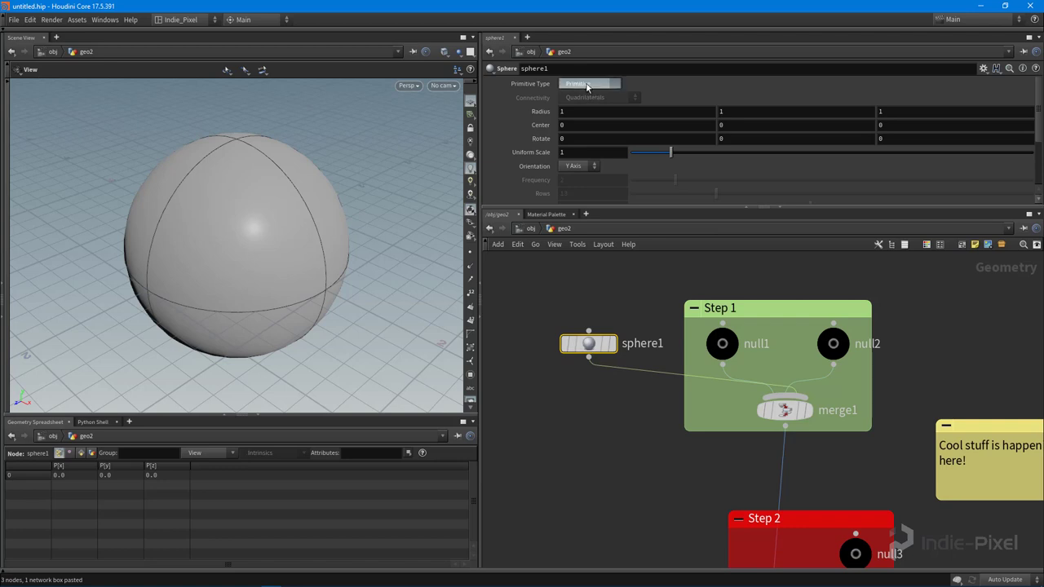
pyautogui.click(587, 83)
pyautogui.write('mer')
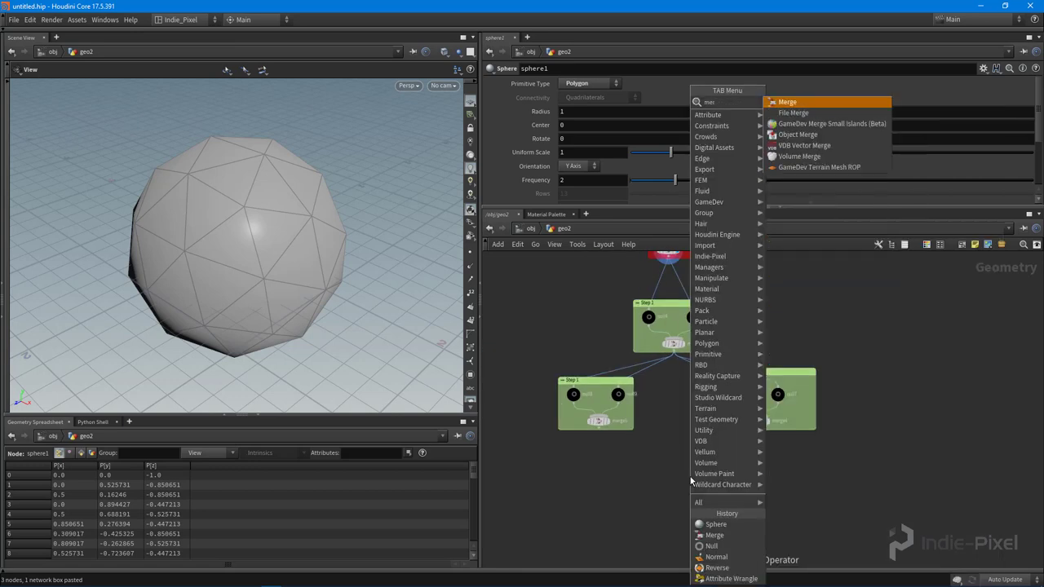
pyautogui.click(789, 101)
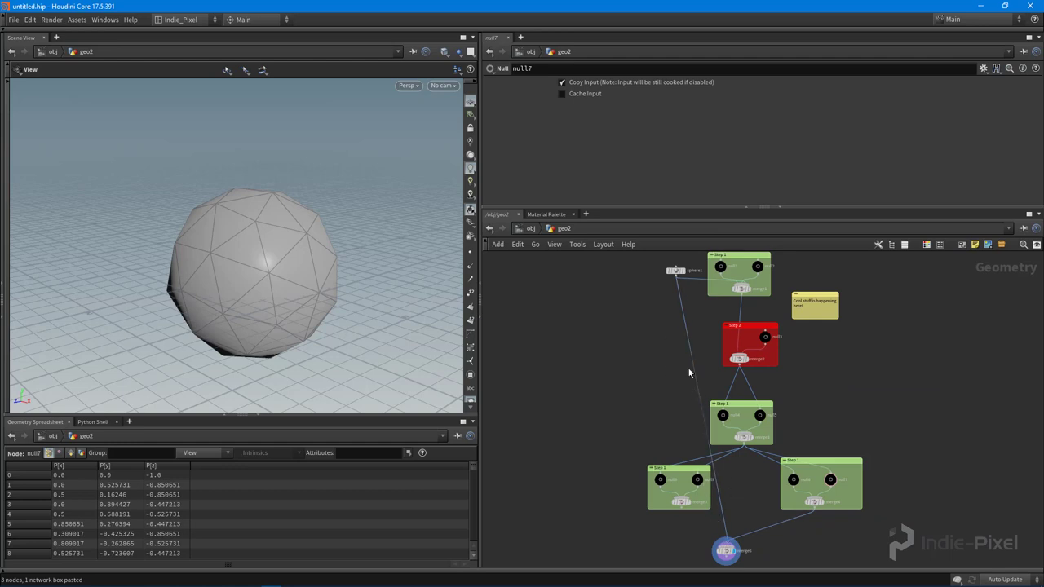
pyautogui.moveTo(704, 437)
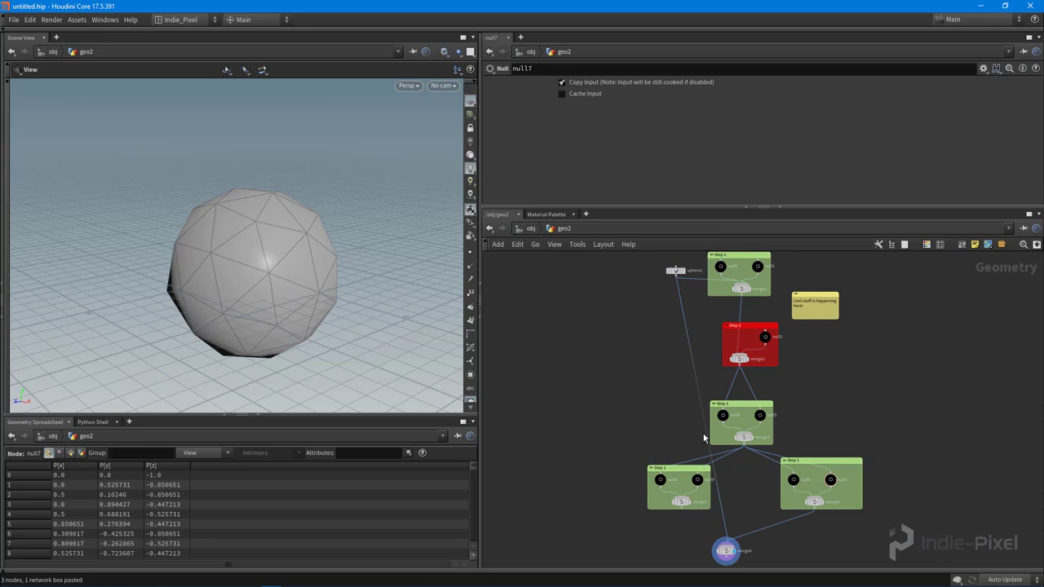
pyautogui.moveTo(707, 497)
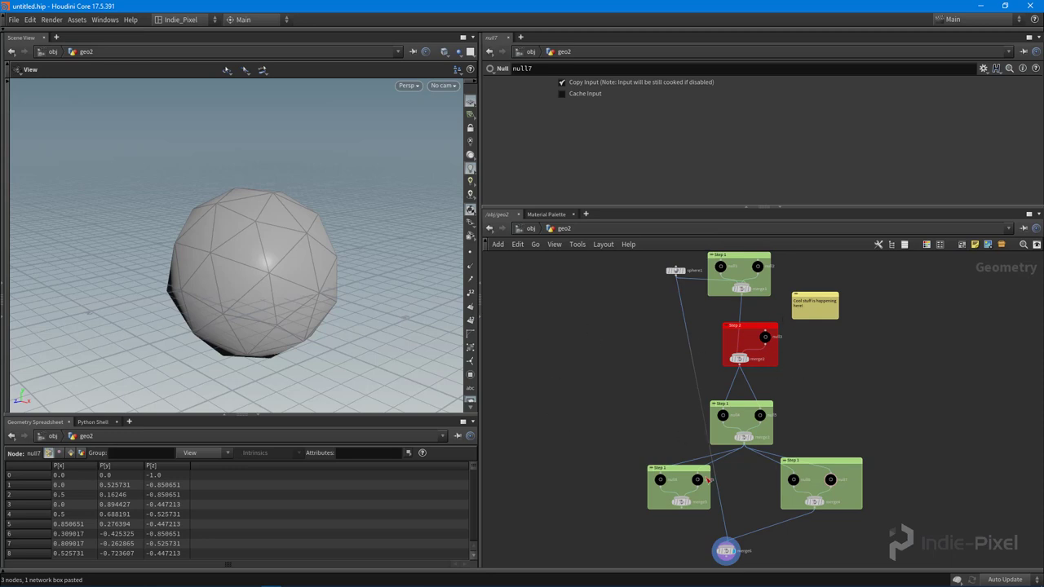
pyautogui.moveTo(808, 408)
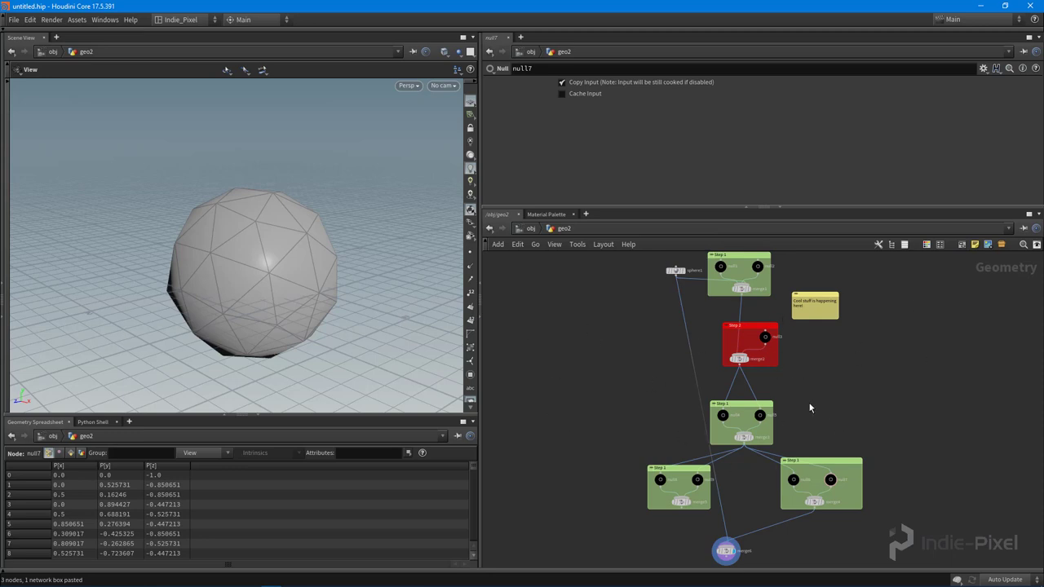
# Step: Drop a Null node onto the wire just under the red node
pyautogui.press('Tab')
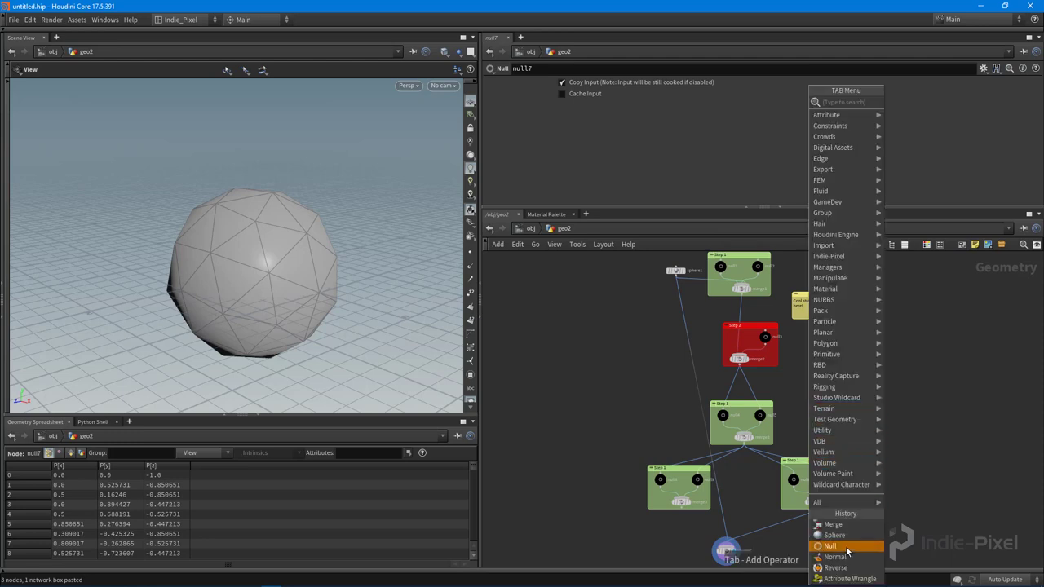
pyautogui.click(828, 546)
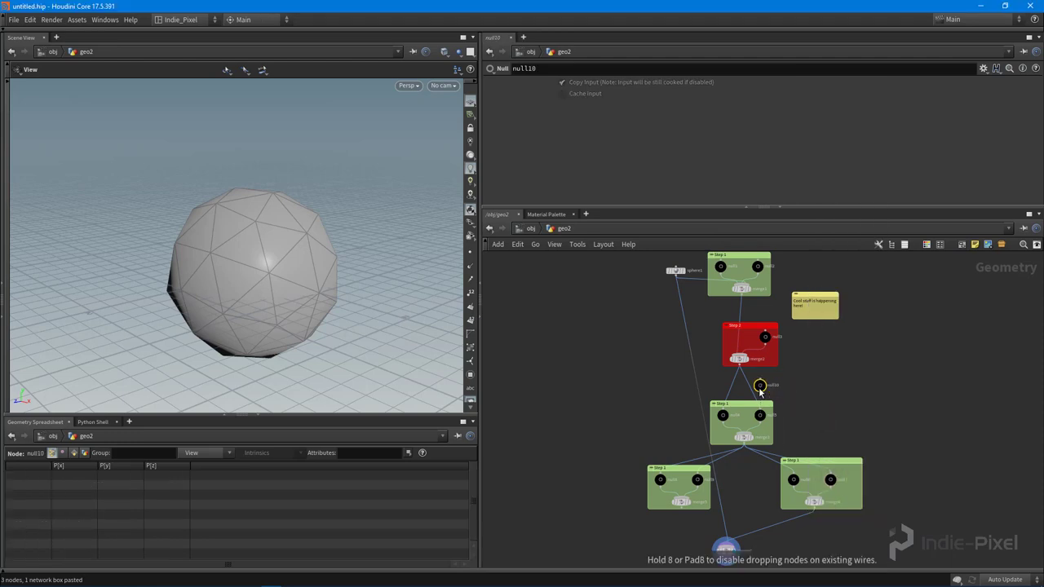
pyautogui.moveTo(758, 385); pyautogui.dragTo(742, 381)
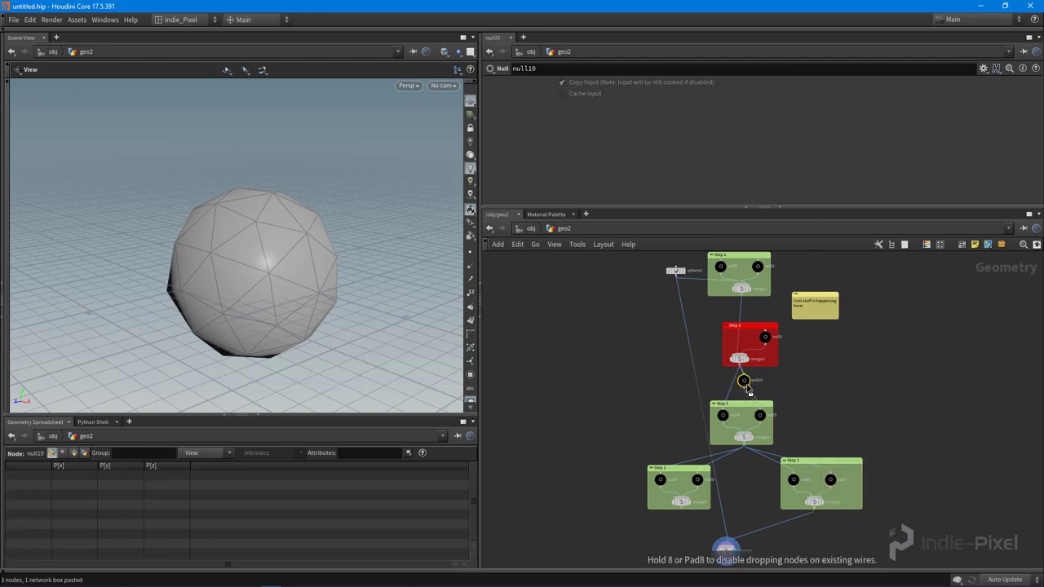
pyautogui.moveTo(742, 381); pyautogui.dragTo(792, 381)
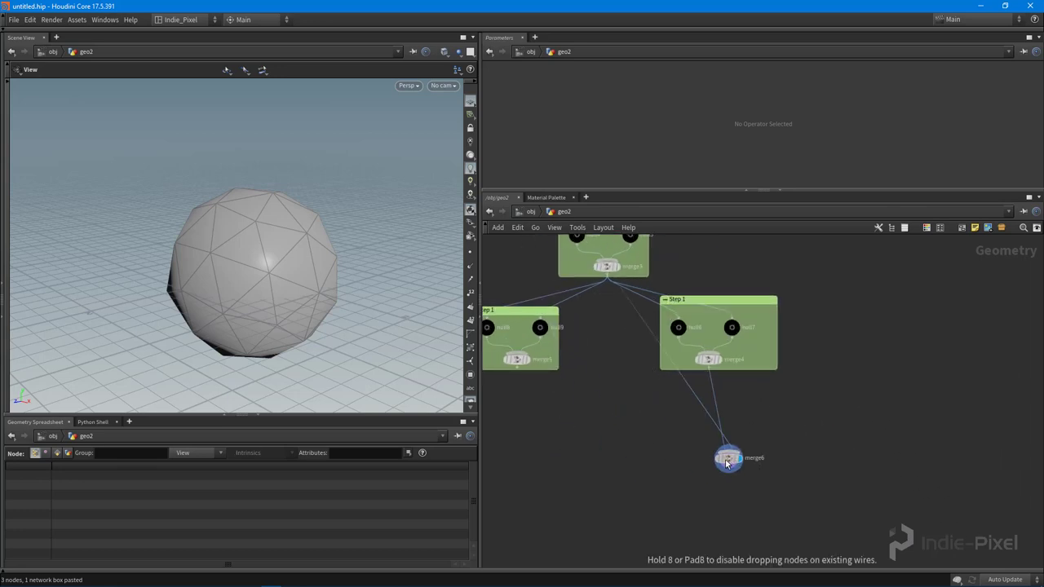
# Step: Add an Object Merge node get_sphere with its Transform set to None
pyautogui.press('Tab')
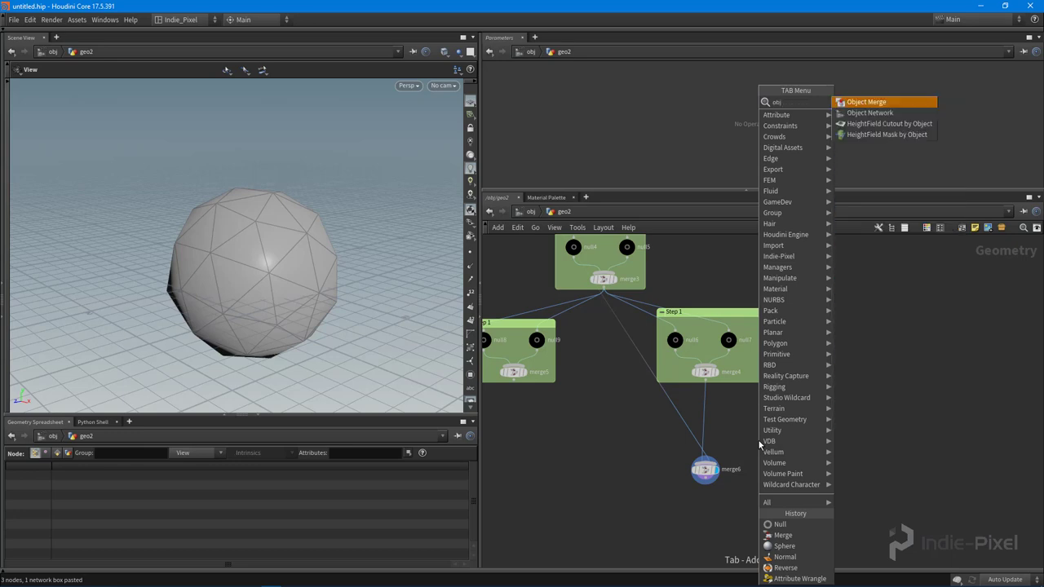
pyautogui.click(882, 101)
pyautogui.write('get_sphere')
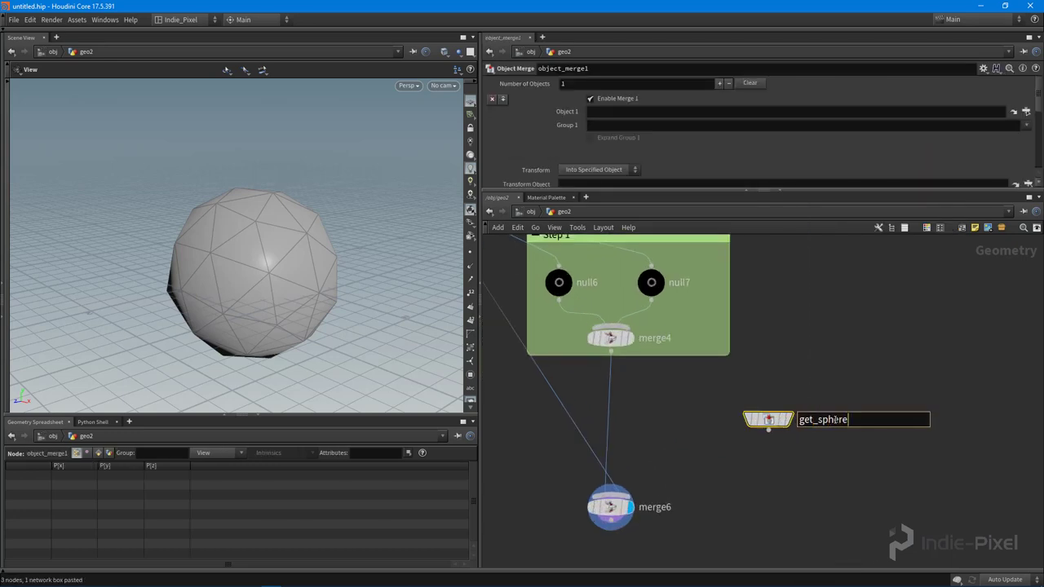
pyautogui.click(597, 169)
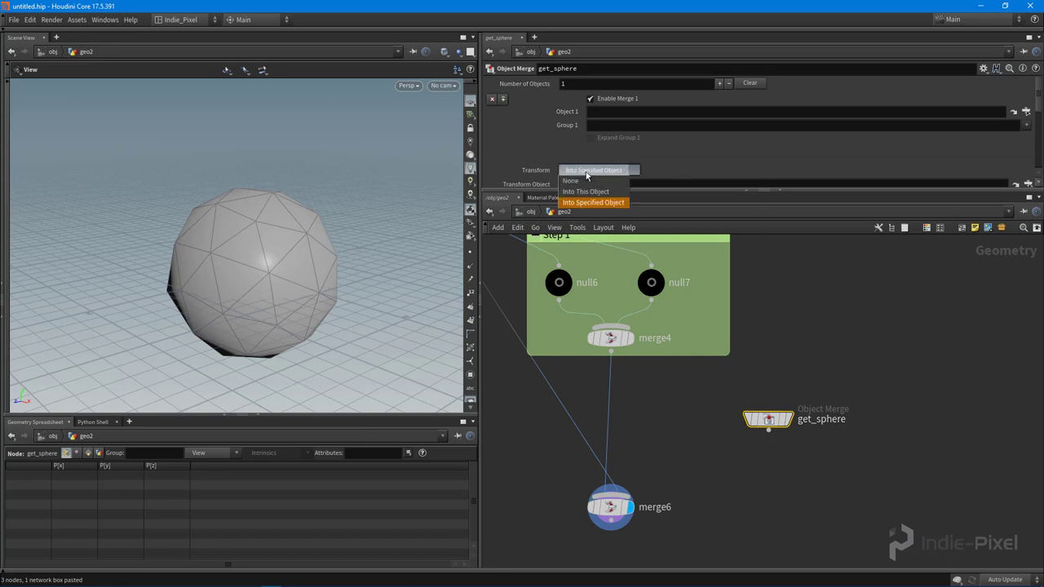
pyautogui.click(569, 180)
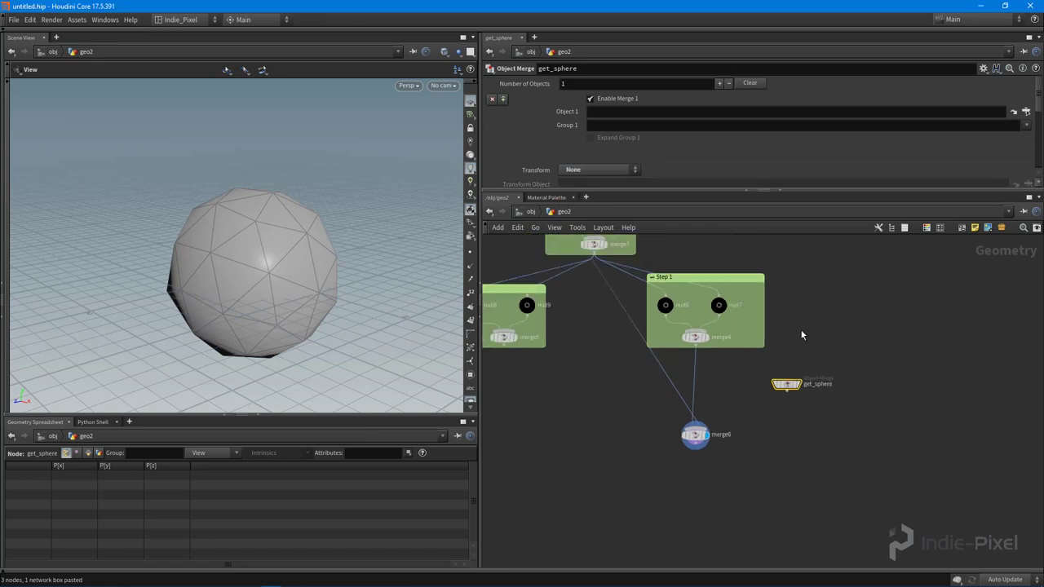
pyautogui.click(574, 324)
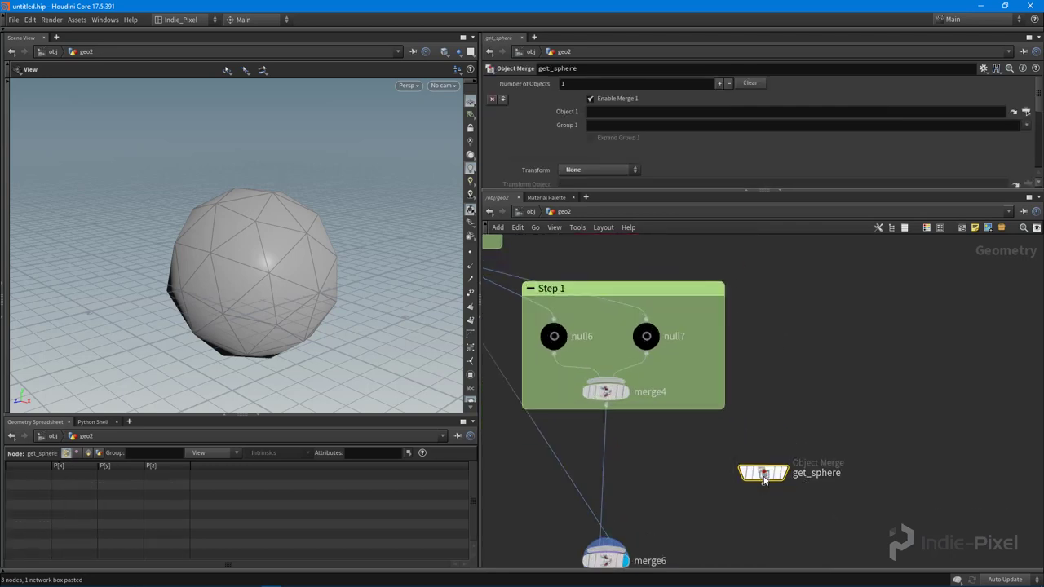
# Step: Point get_sphere's Object 1 at sphere1 so it feeds the bottom merge
pyautogui.click(799, 111)
pyautogui.write('../sphere')
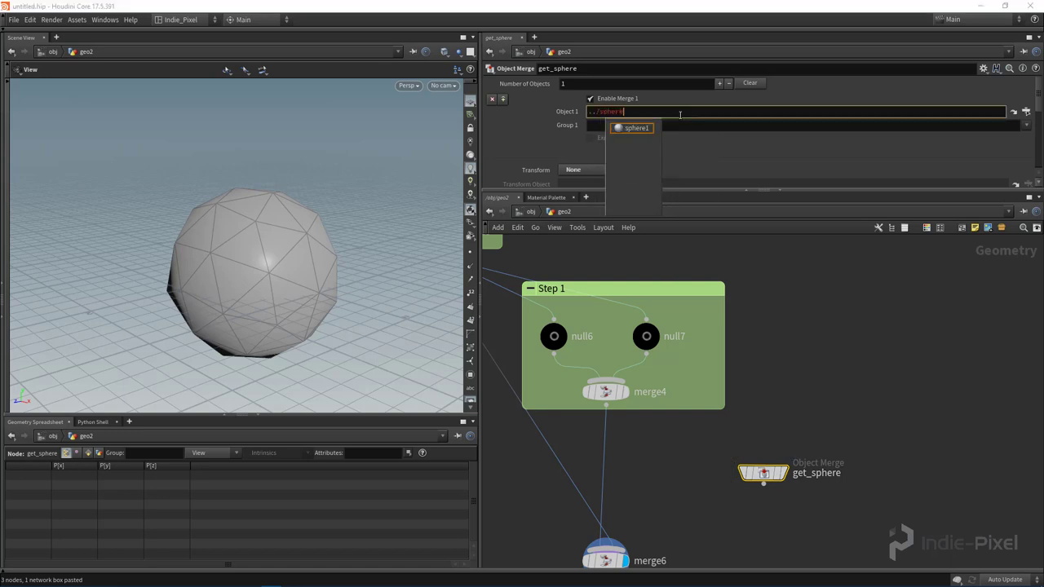
pyautogui.click(636, 127)
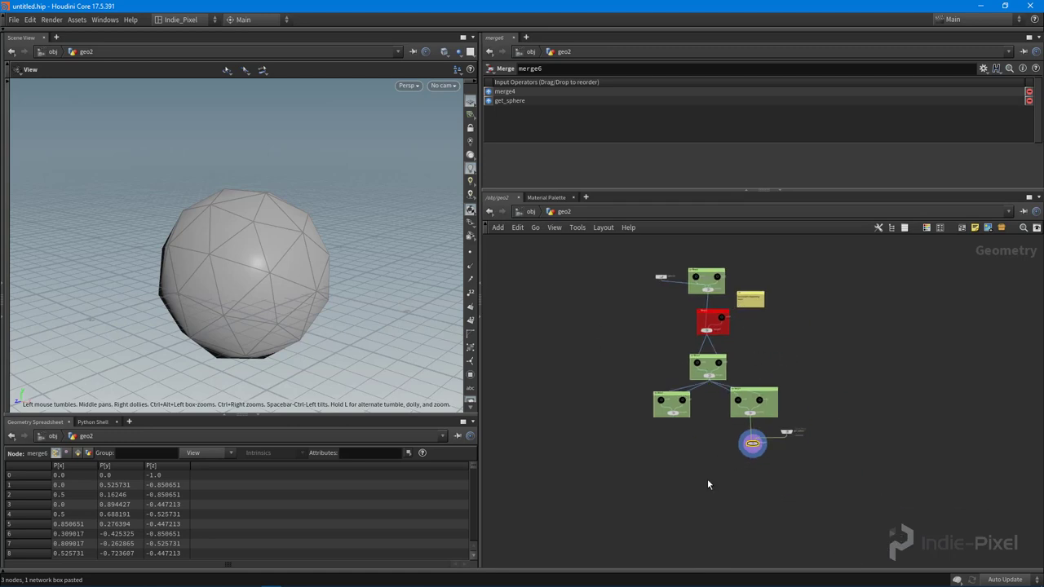
# Step: Collapse the lower Step box, merge6 and get_sphere into subnet1
pyautogui.moveTo(708, 484); pyautogui.dragTo(731, 498)
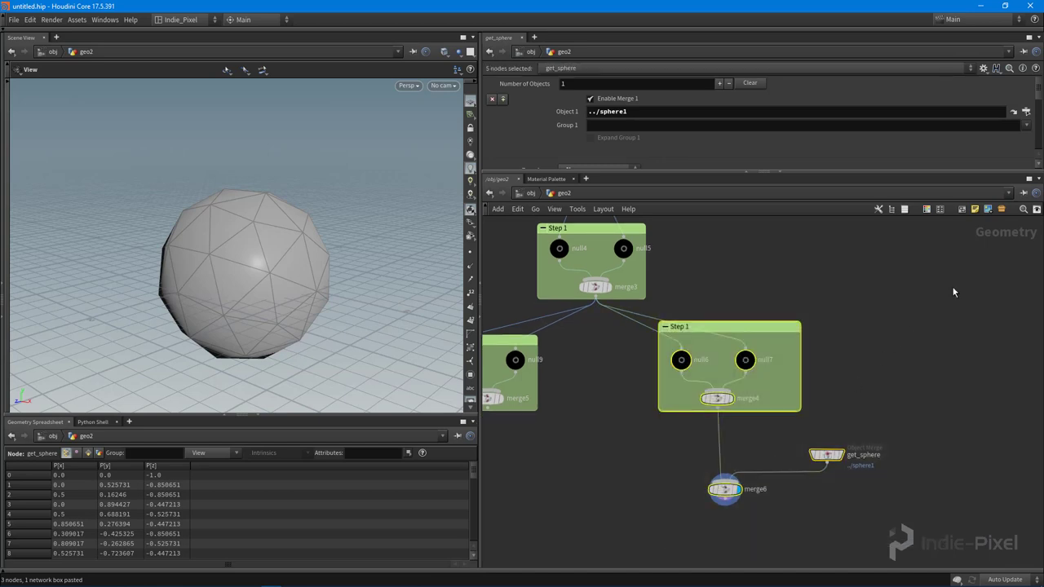
pyautogui.moveTo(836, 371)
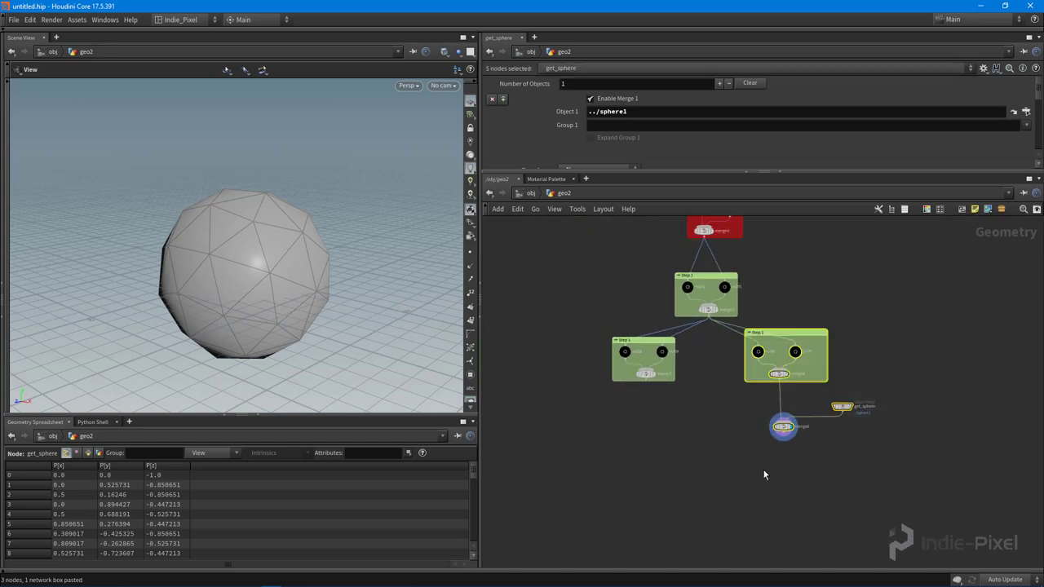
pyautogui.press('ctrl+v')
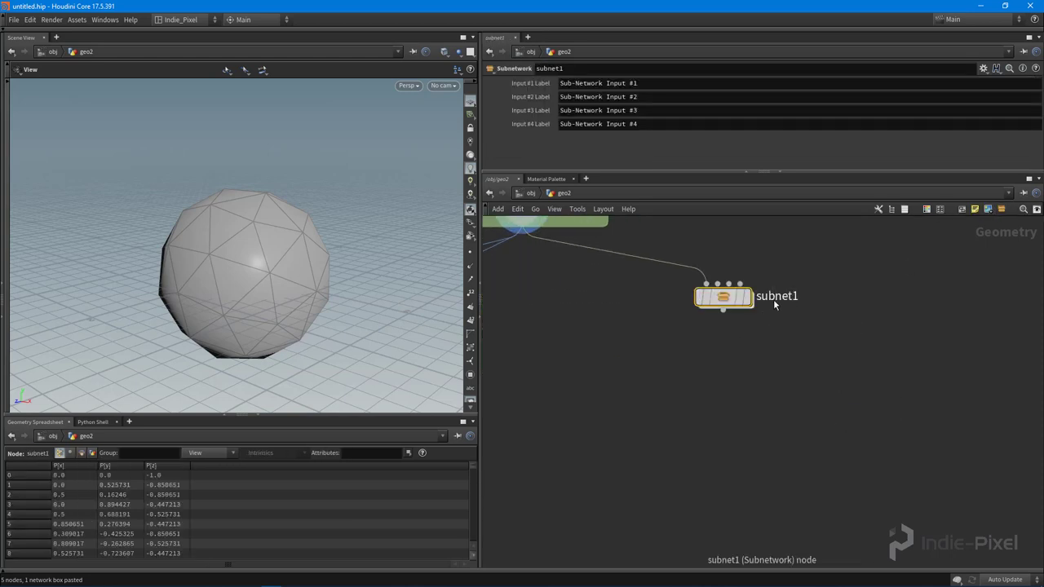
# Step: Name the subnet my_function, reposition it, and dive inside its contents
pyautogui.write('my_function')
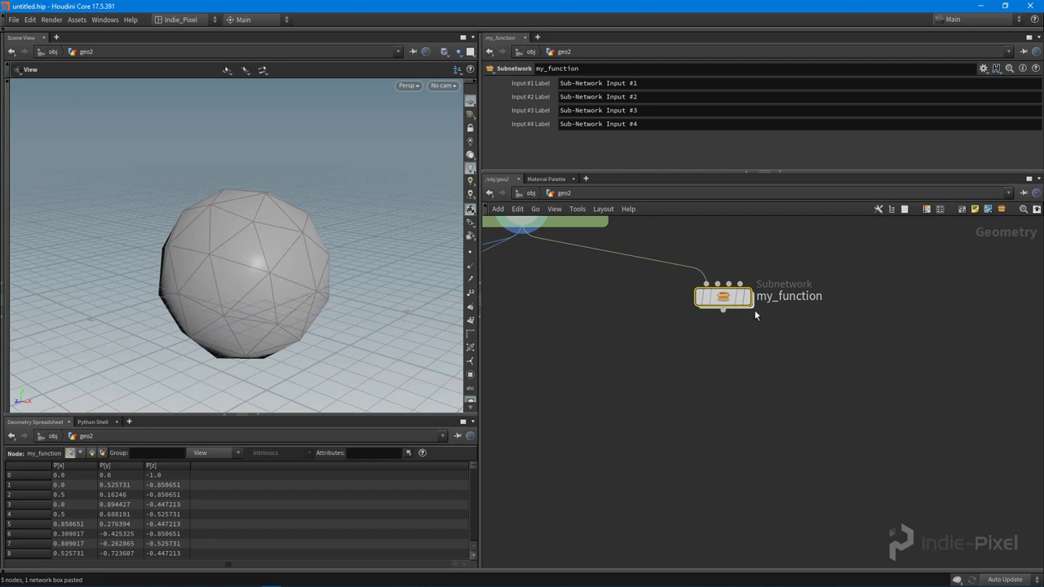
pyautogui.doubleClick(724, 297)
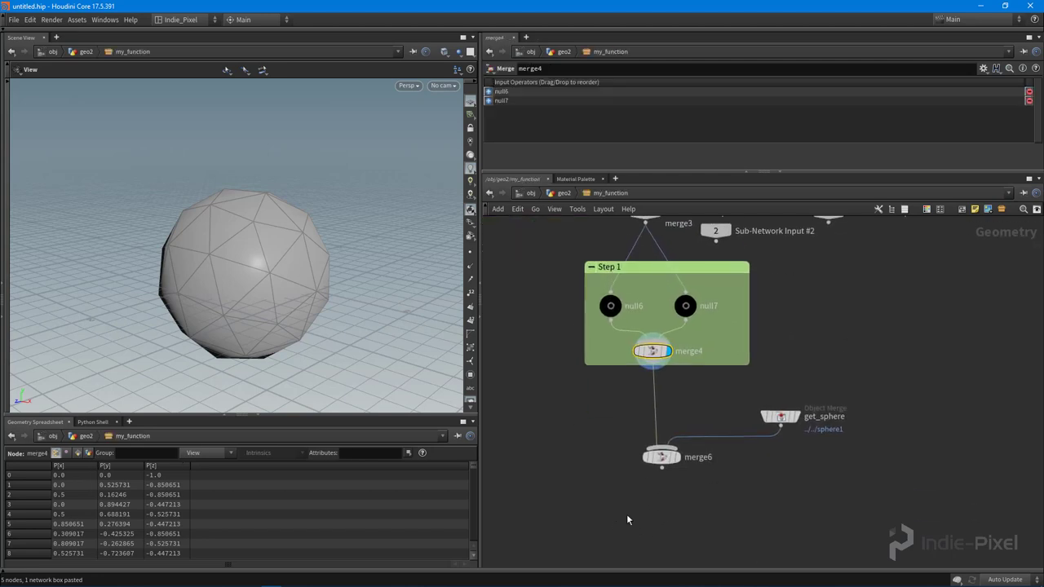
pyautogui.press('u')
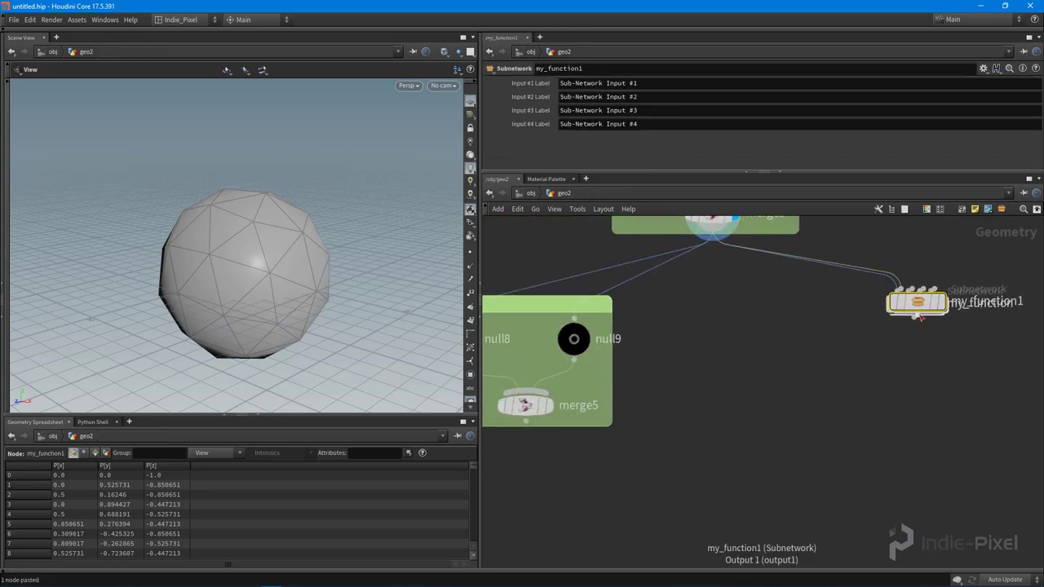
pyautogui.moveTo(917, 302); pyautogui.dragTo(711, 385)
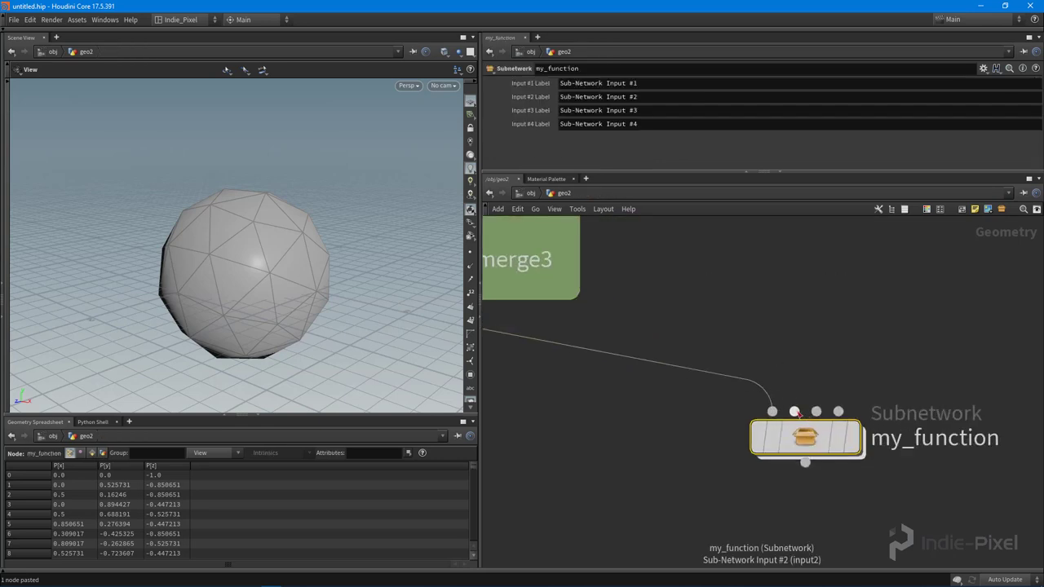
pyautogui.doubleClick(805, 441)
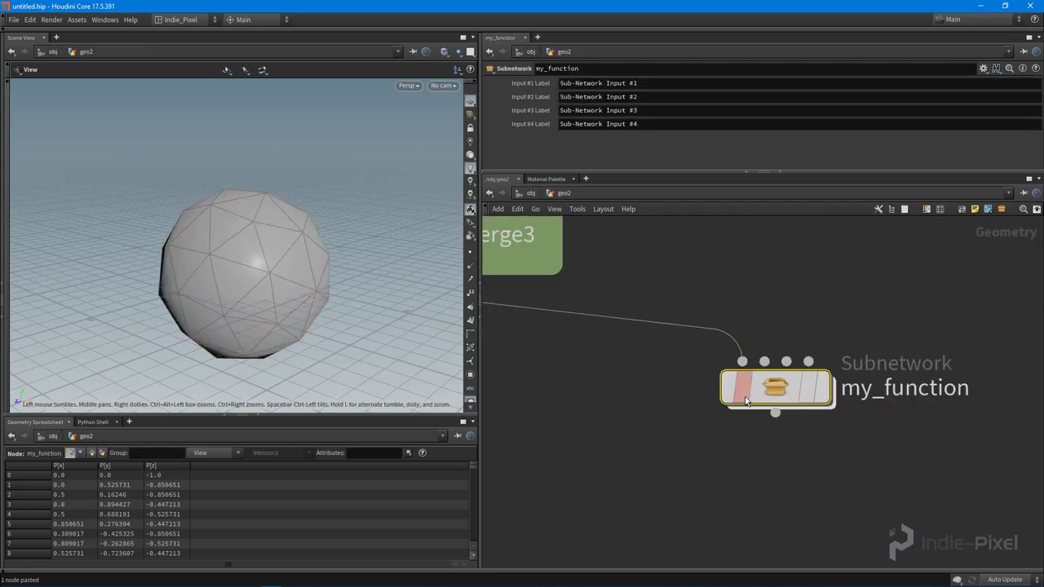
pyautogui.doubleClick(776, 388)
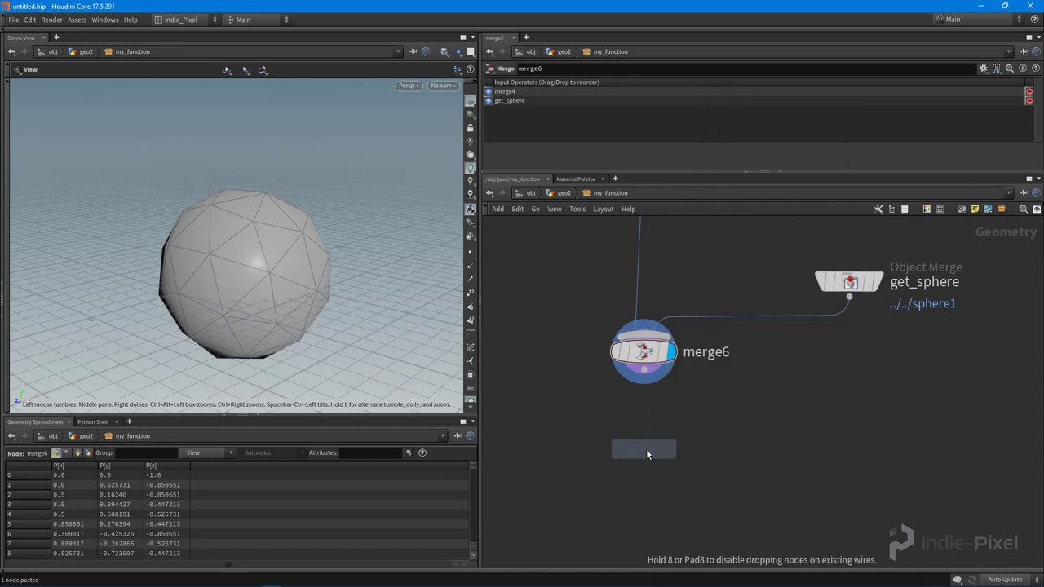
# Step: Add output0 under merge6 and output1 under get_sphere with Output Index 1
pyautogui.click(642, 448)
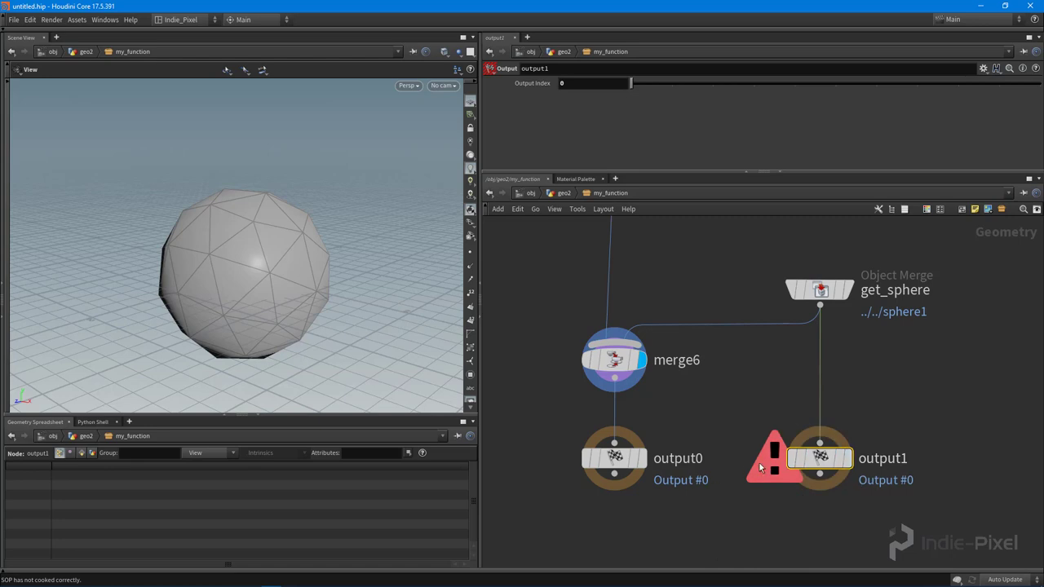
pyautogui.click(571, 83)
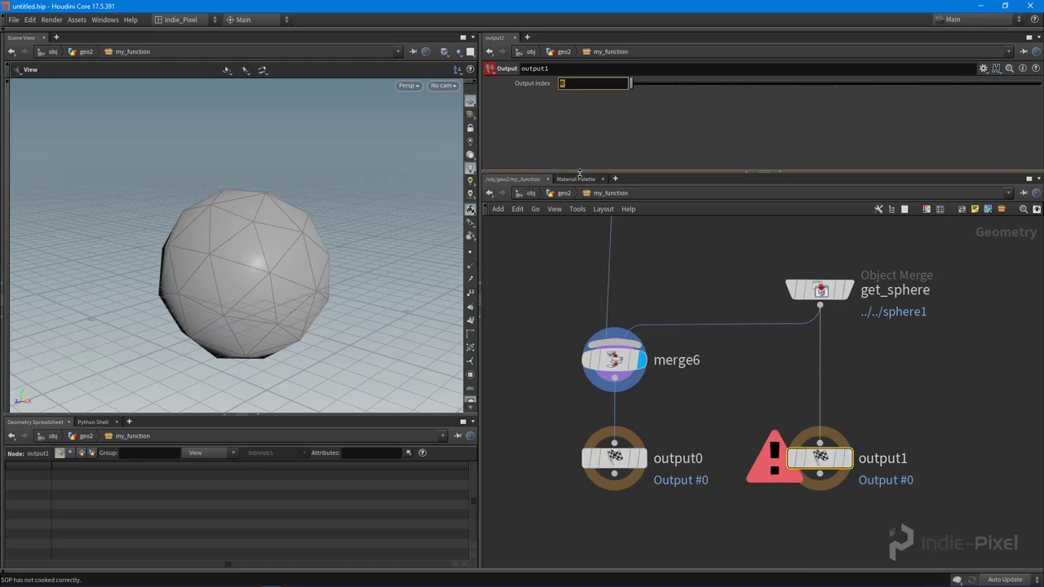
pyautogui.click(613, 458)
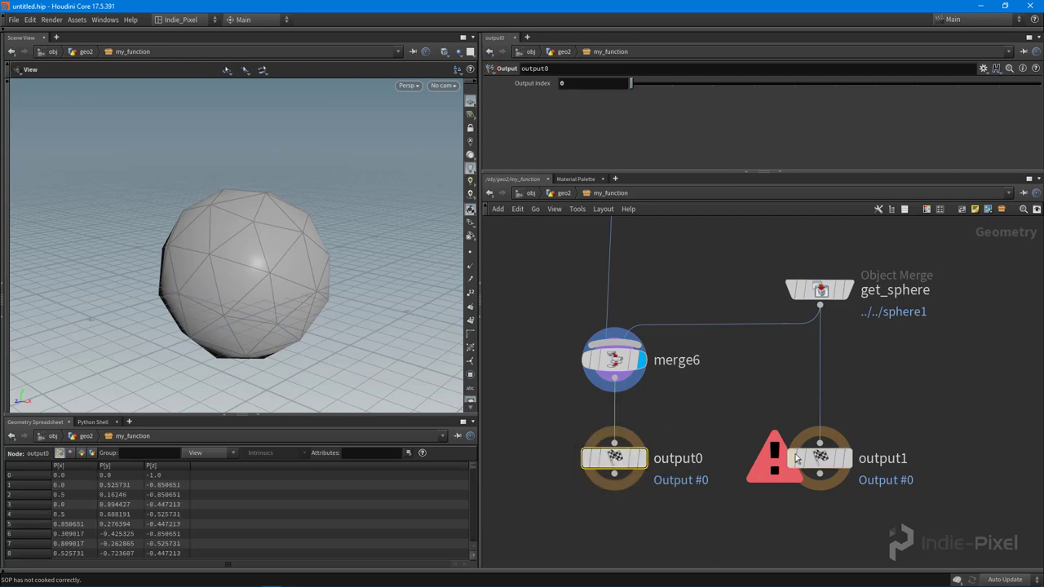
pyautogui.click(822, 460)
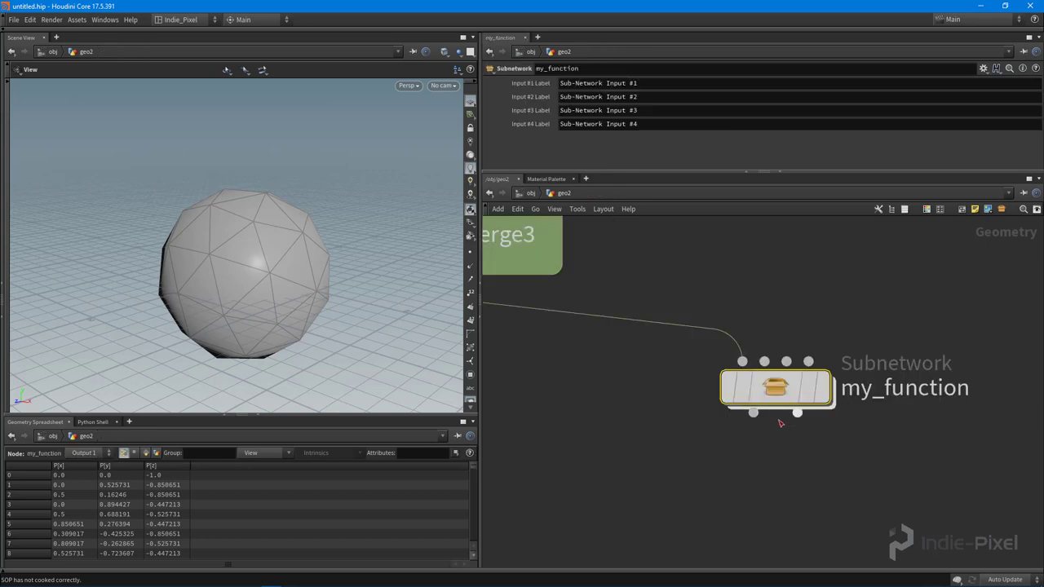
# Step: Rename the outputs merged and orig_sphere, then return up to geo2
pyautogui.doubleClick(776, 388)
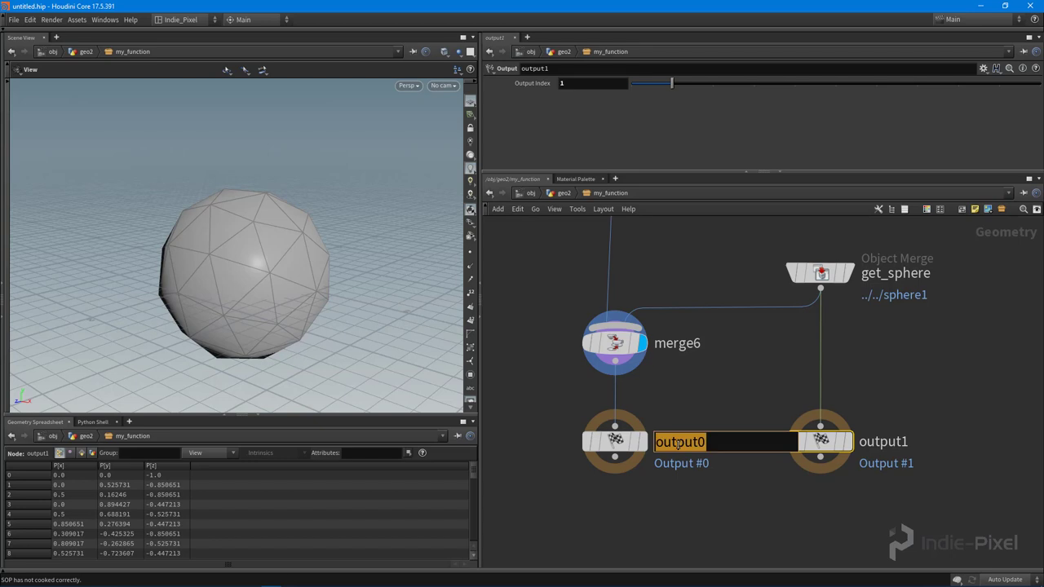
pyautogui.write('mer')
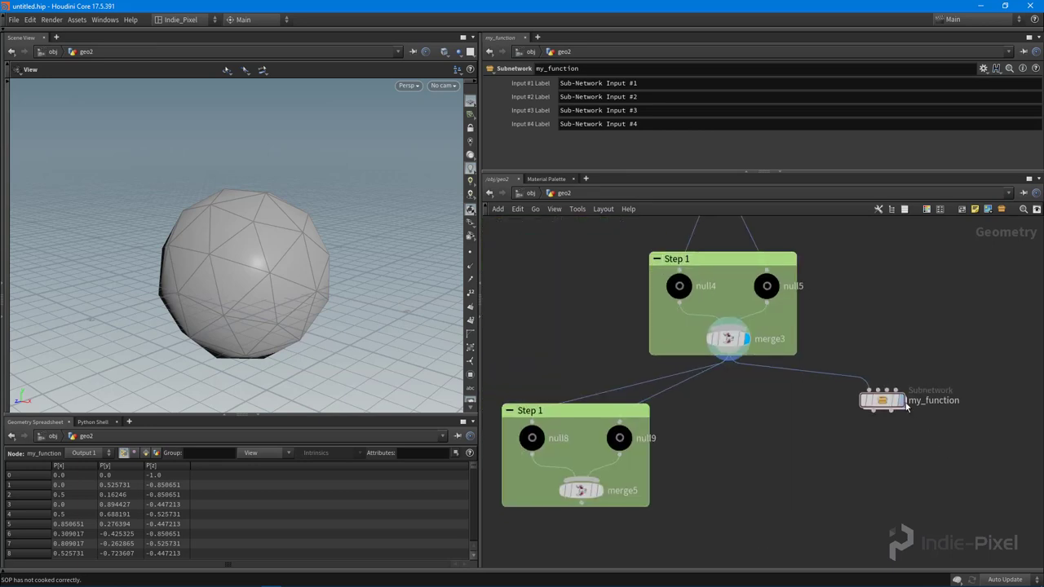
pyautogui.doubleClick(882, 398)
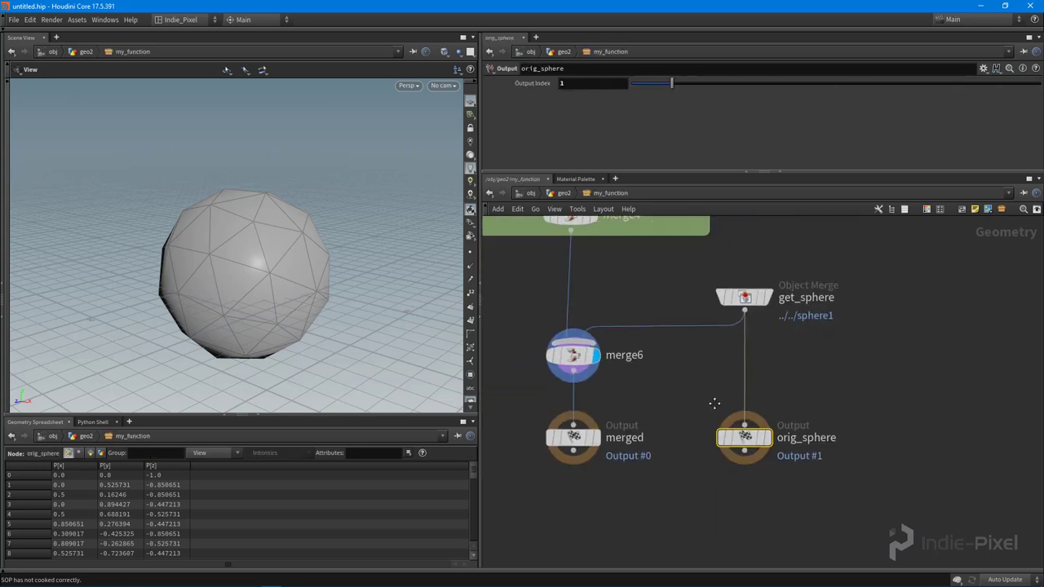
pyautogui.press('U')
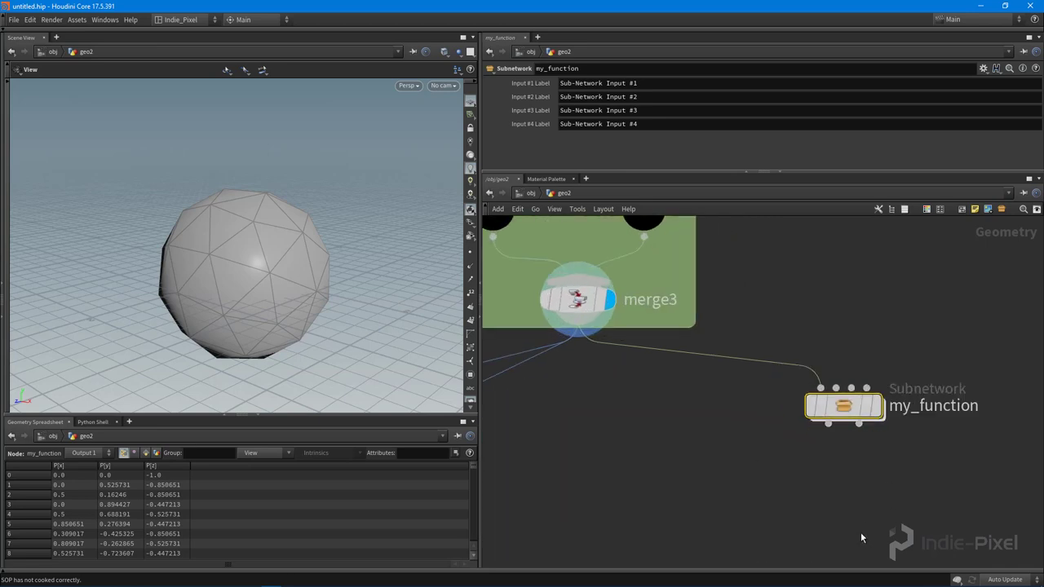
pyautogui.click(845, 404)
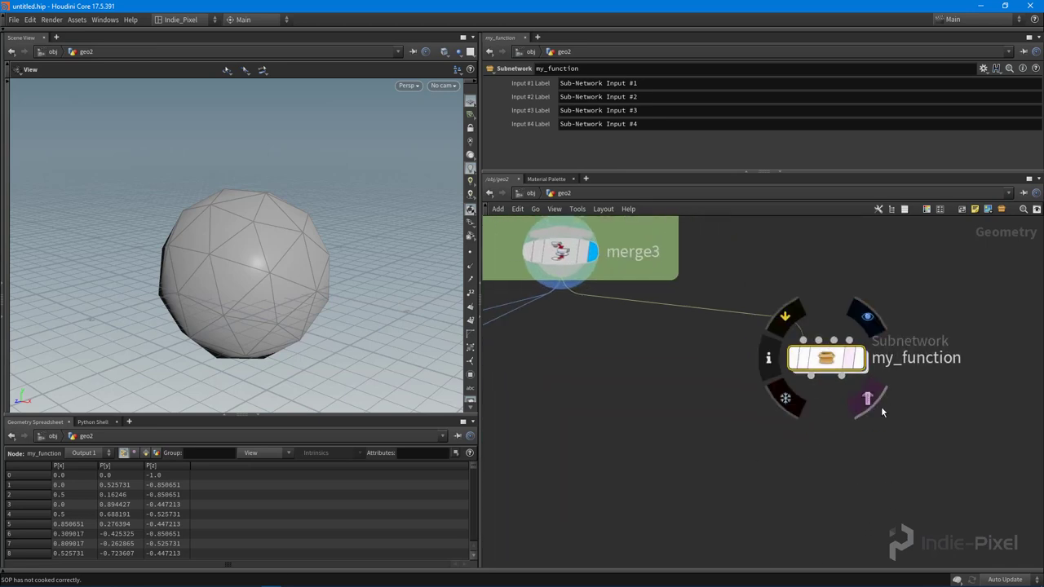